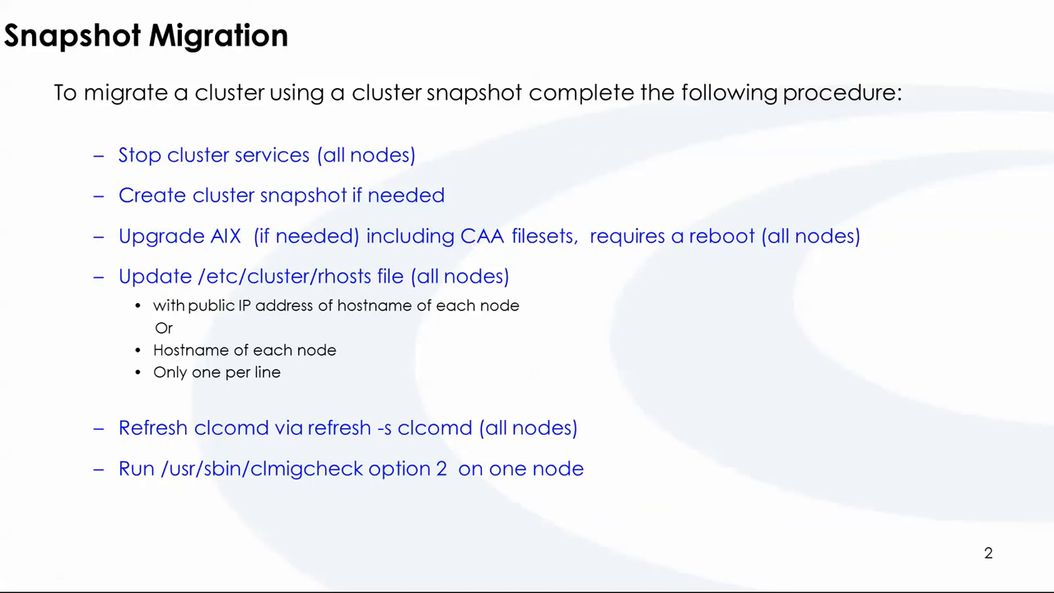
mouse_move(256, 402)
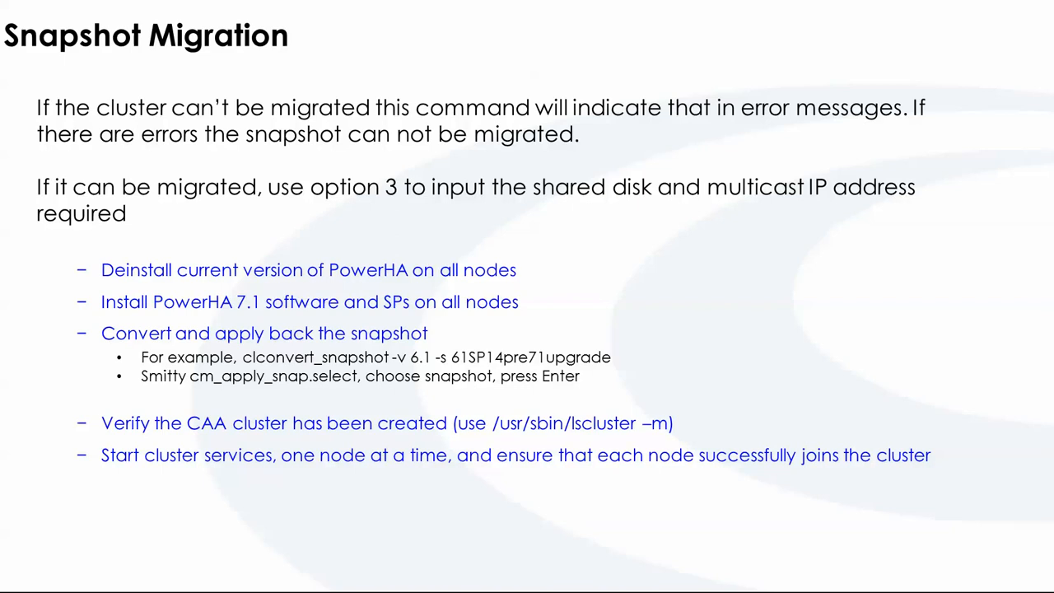
mouse_move(198, 313)
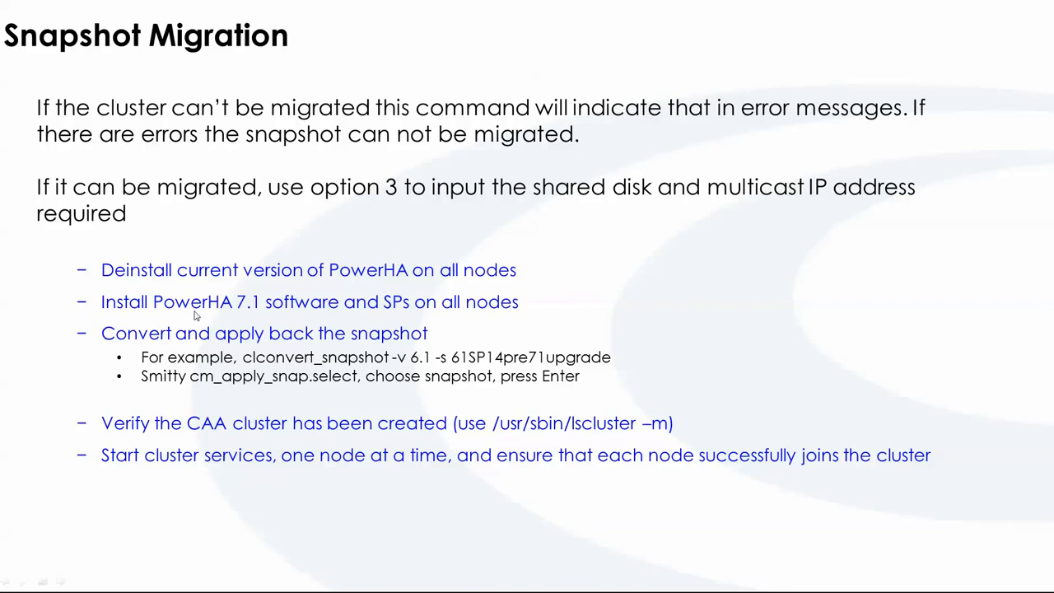
mouse_move(174, 363)
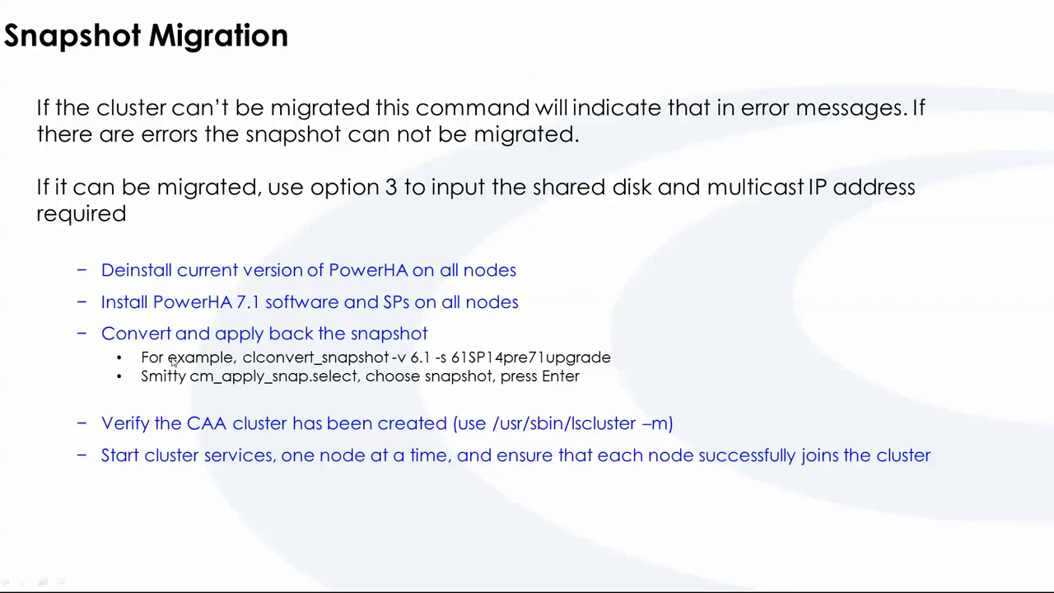
mouse_move(297, 362)
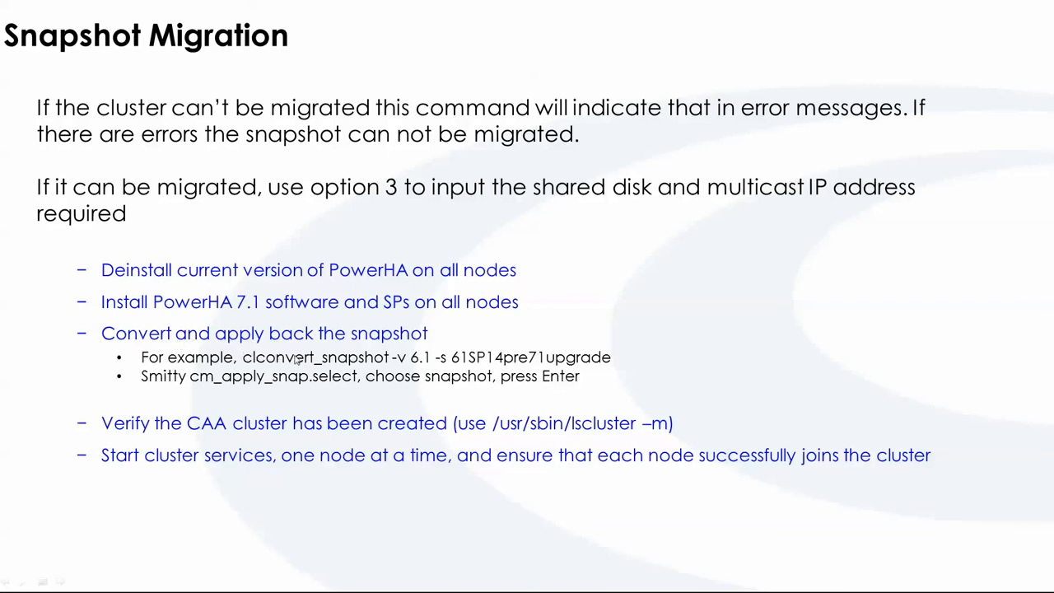
mouse_move(346, 401)
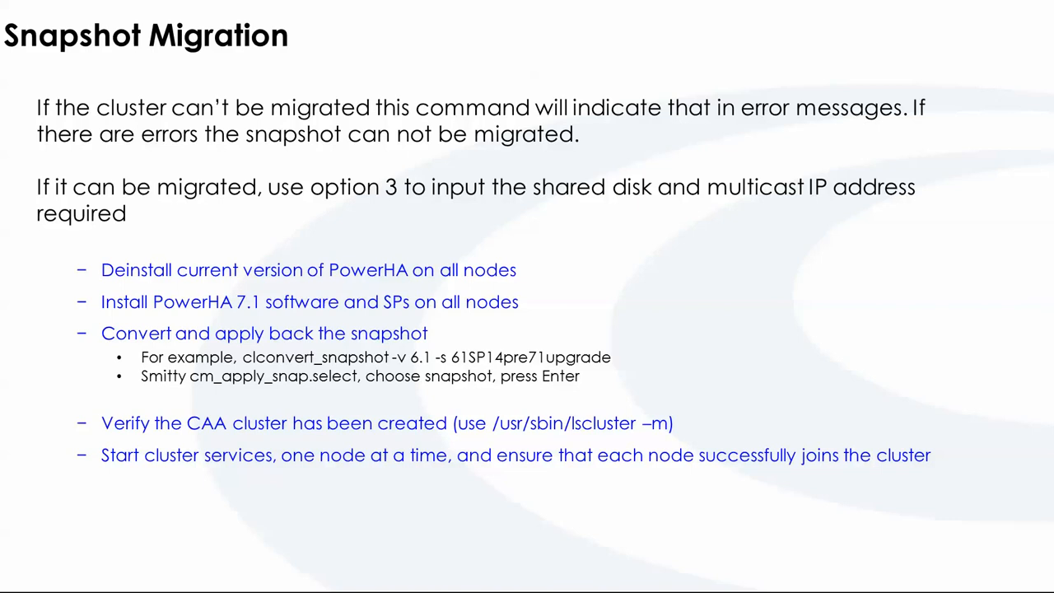
mouse_move(736, 574)
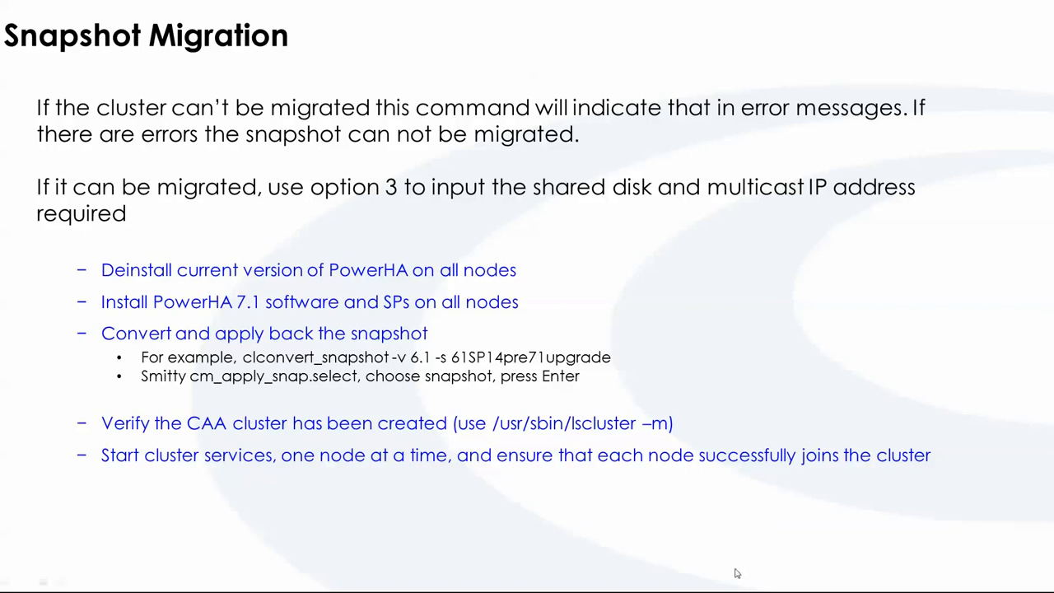
mouse_move(757, 574)
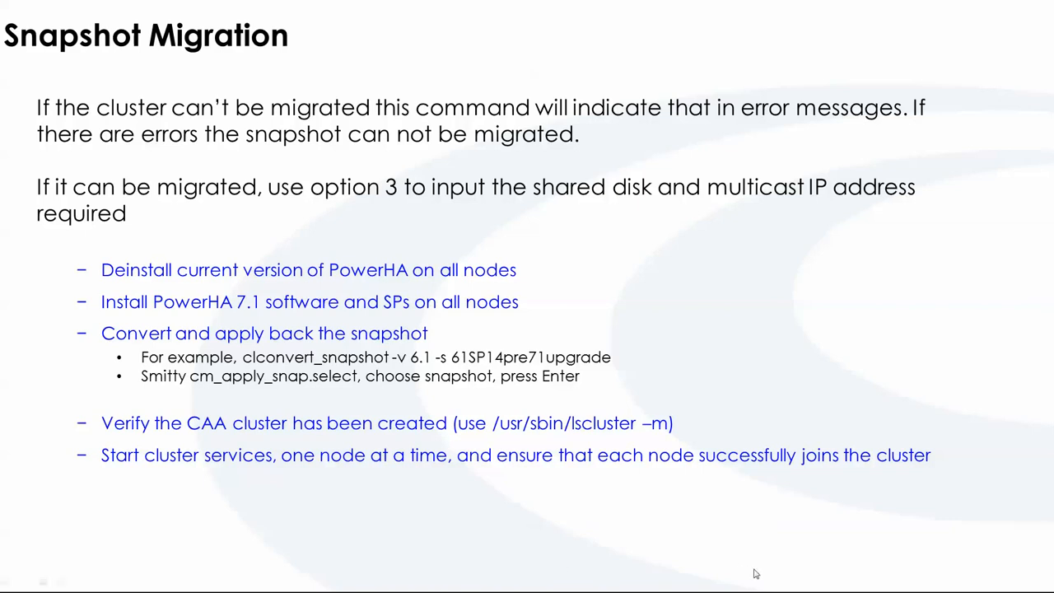
mouse_move(920, 479)
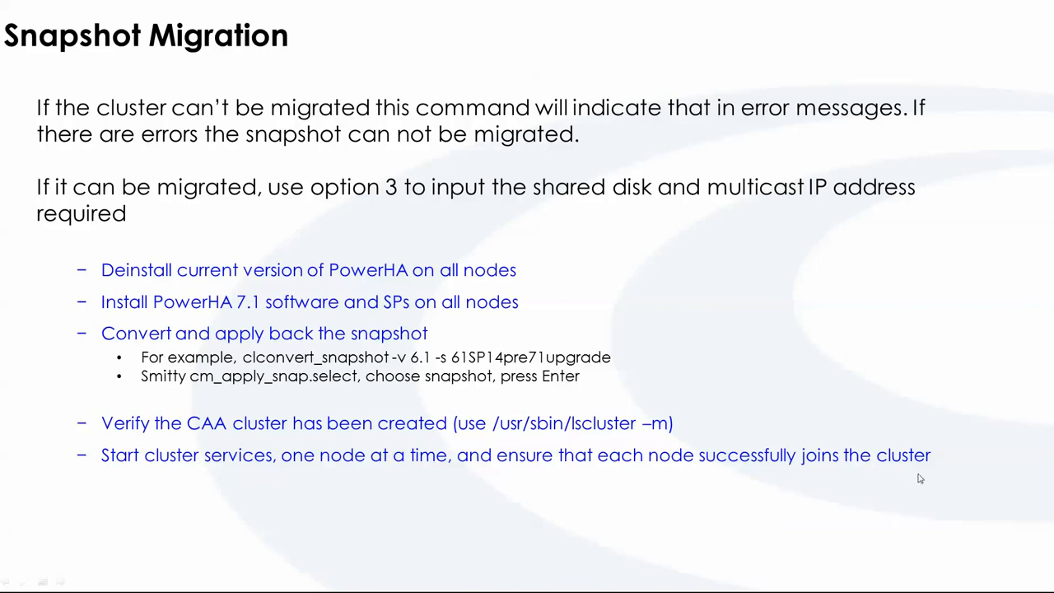
mouse_move(503, 515)
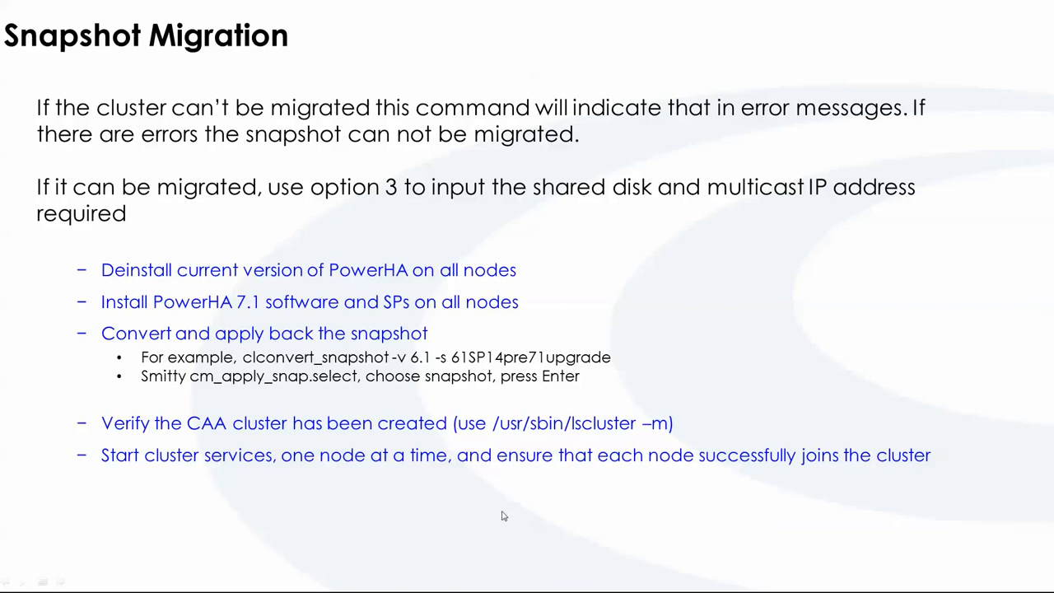
mouse_move(548, 492)
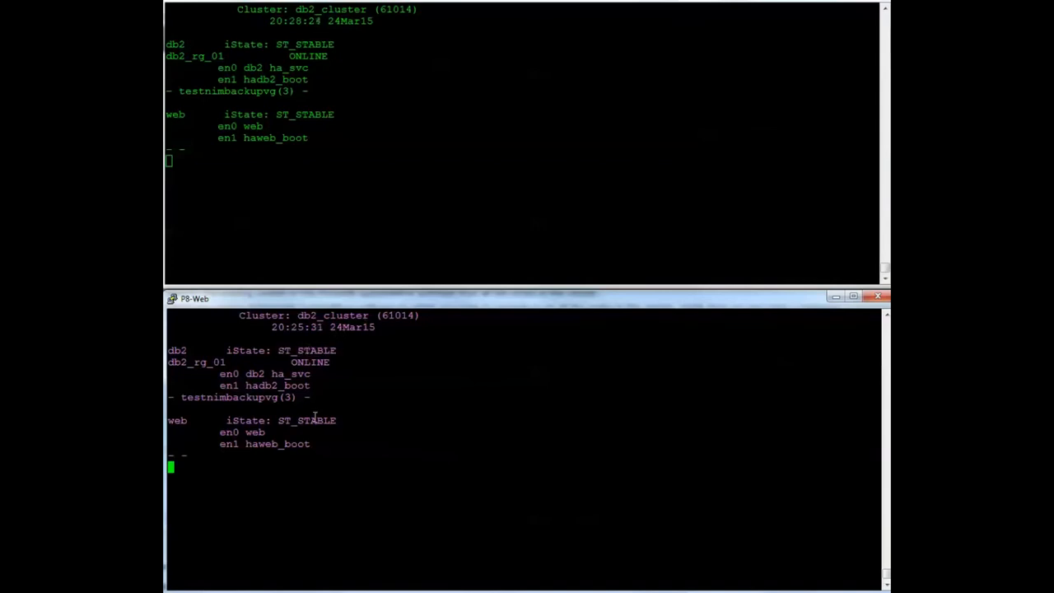
Step: Stop cluster services on all nodes through smit, leaving db2 and web in ST_INIT
type("smit")
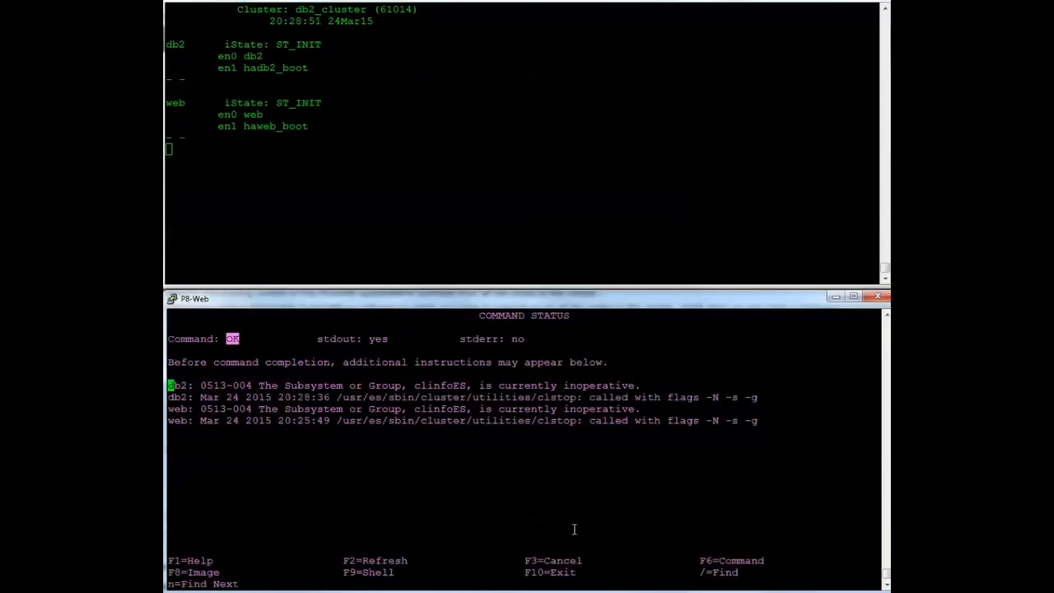
mouse_move(484, 368)
type("oslevel -s")
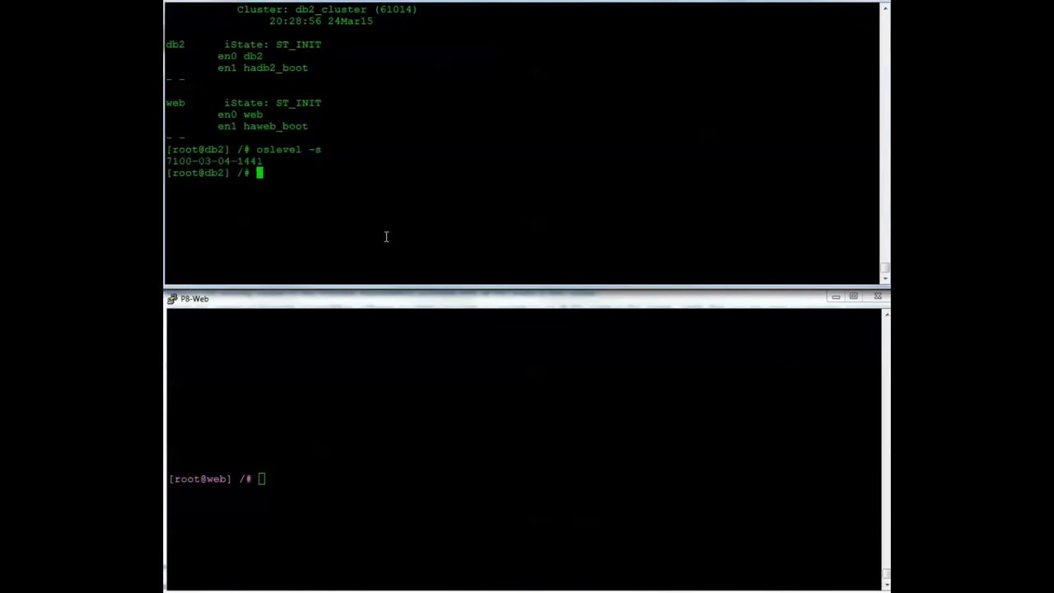
Step: Confirm the bos.cluster.rte filesets are at level 7.1.3.30 on both nodes
type("/")
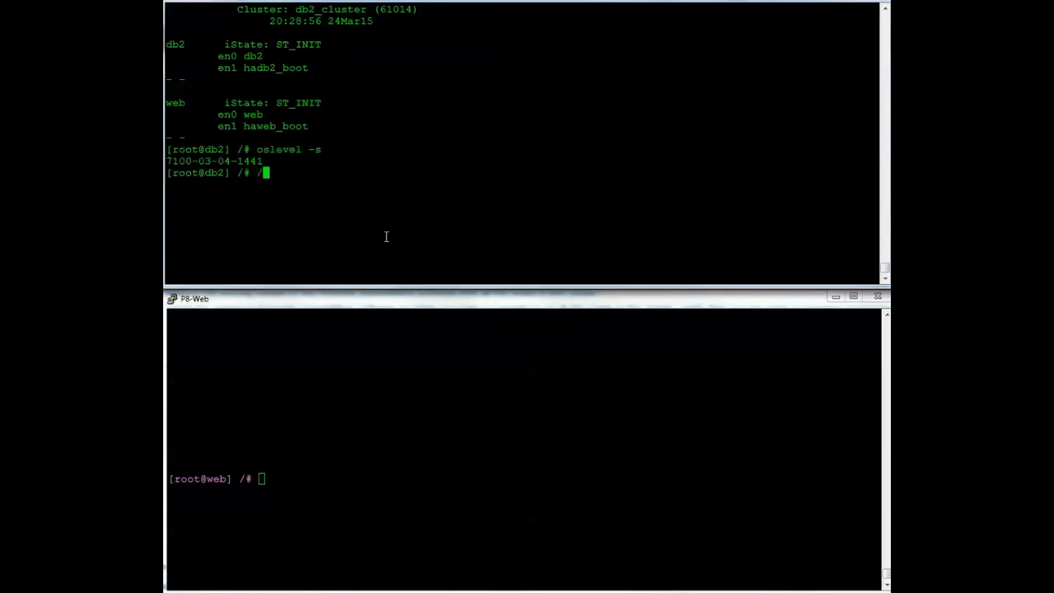
type("lslpp -L |grep bos.cluster")
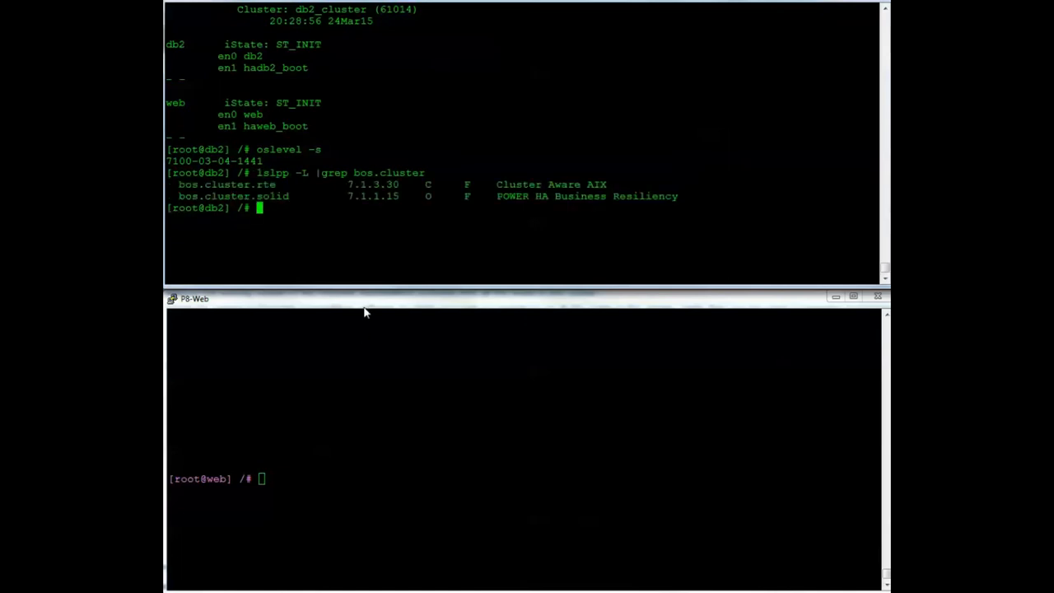
type("lslpp -L |grep bos.cluster")
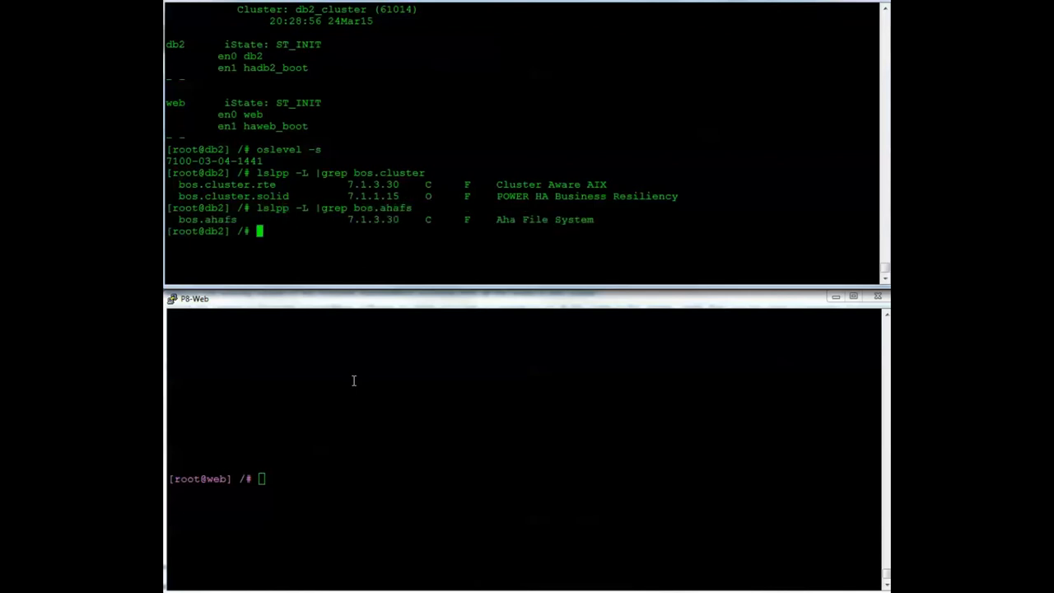
mouse_move(332, 311)
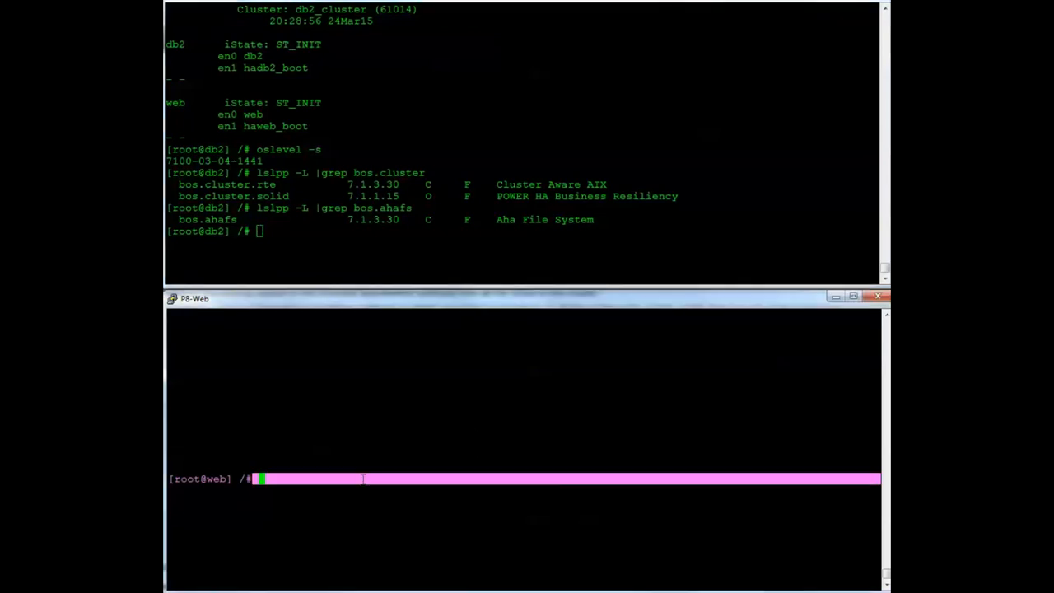
type("oslevel -s")
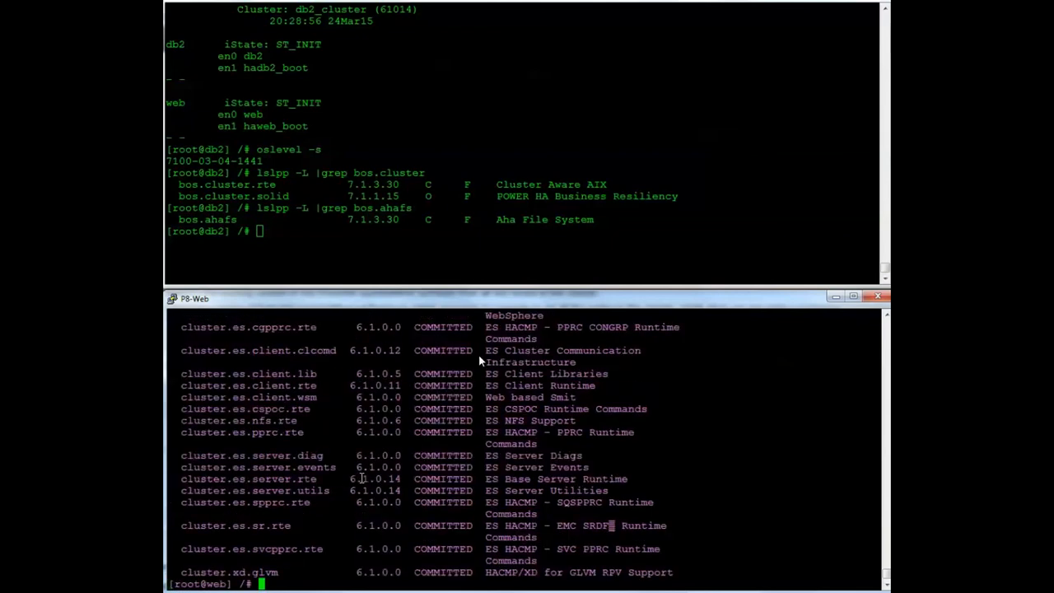
type("l")
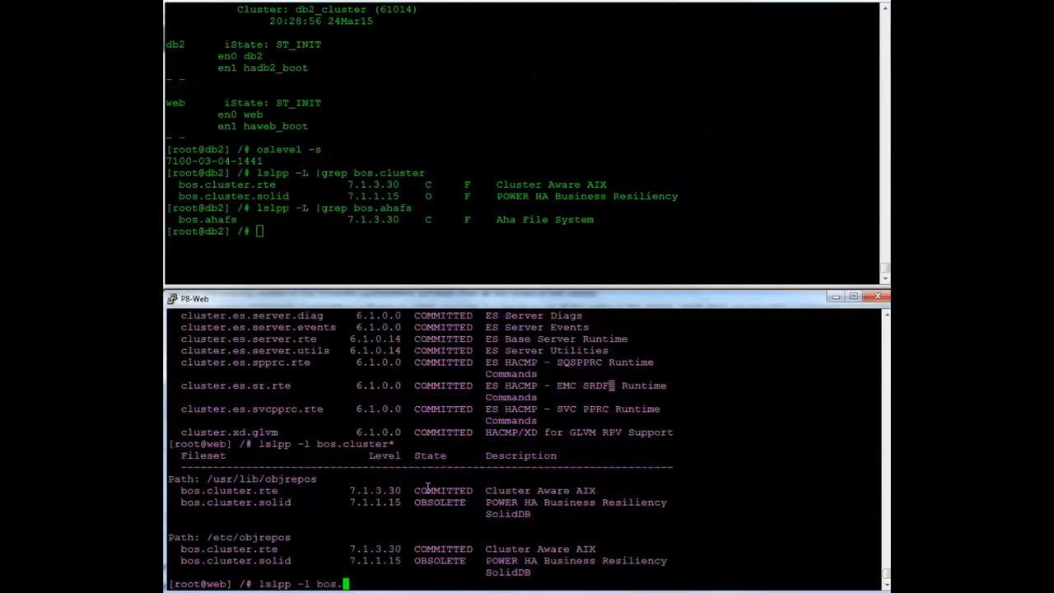
type("ahafs")
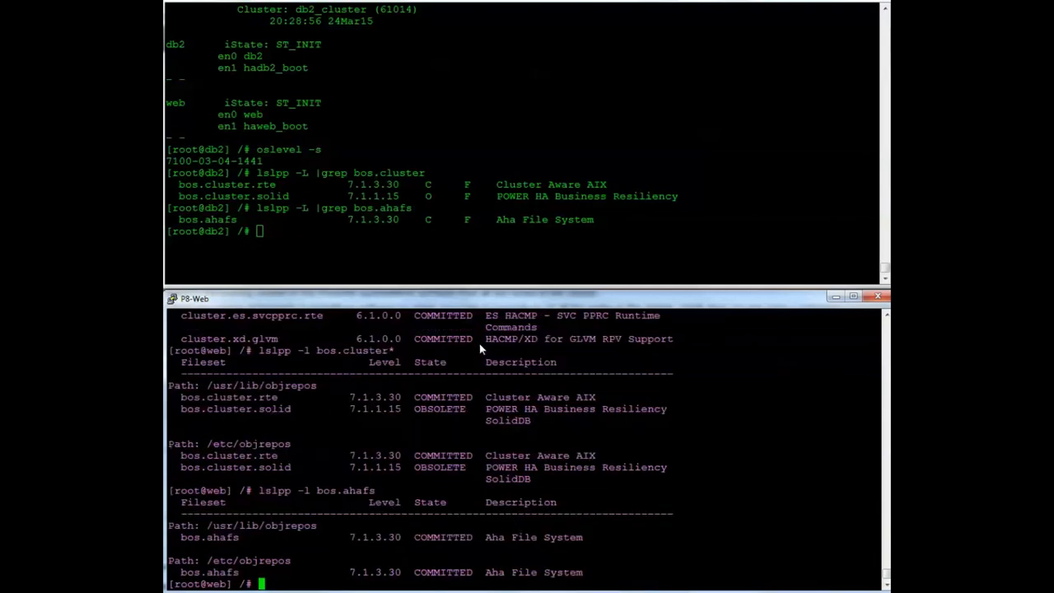
type("vi /etc/cluster")
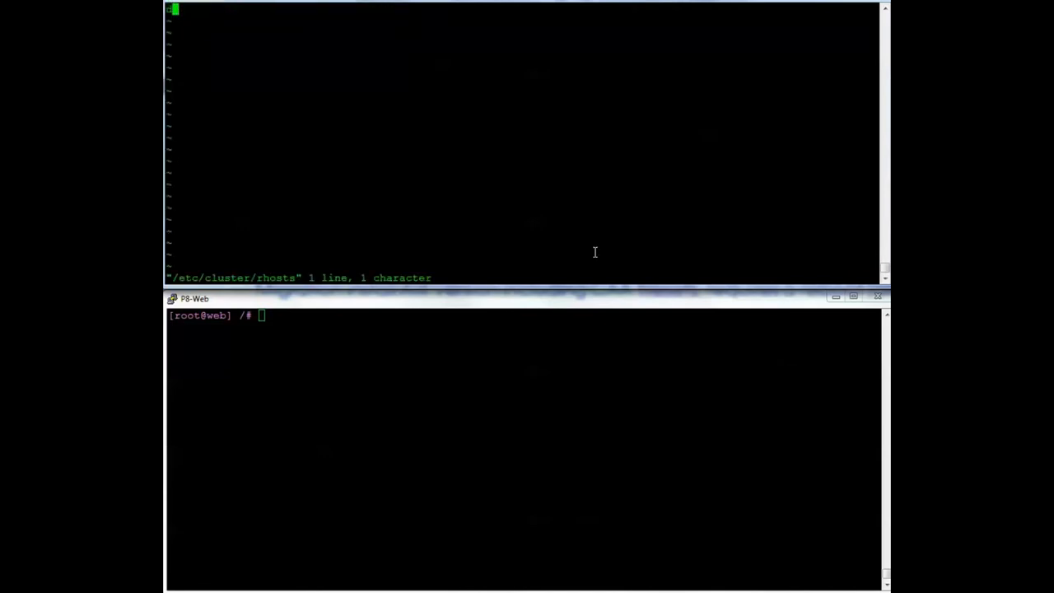
Step: Add db2 and web to /etc/cluster/rhosts on each node and refresh clcomd
type("db2] /# vi /etc/cluster/rhosts")
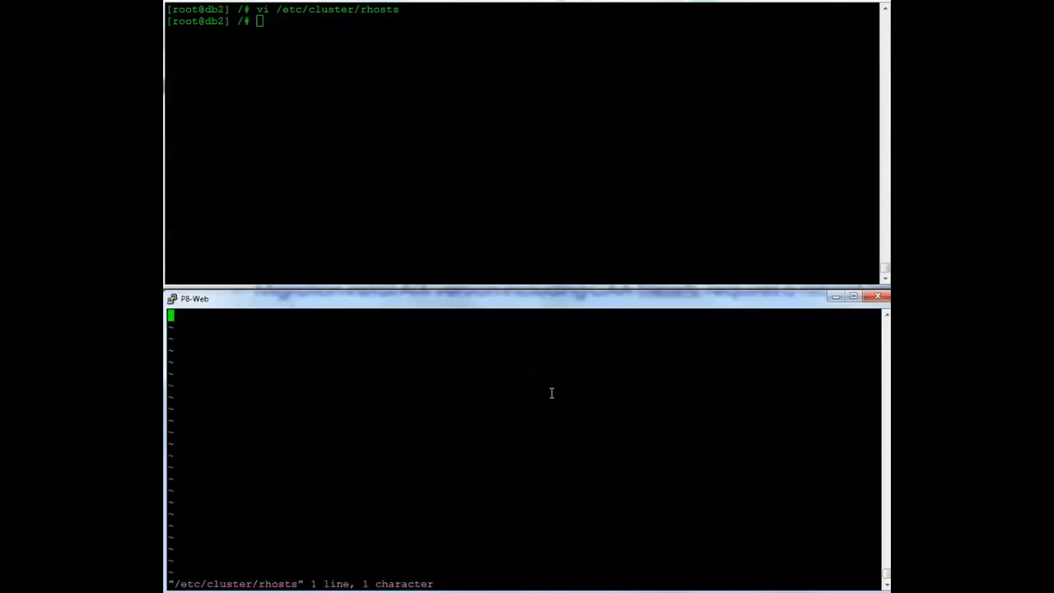
type("db2")
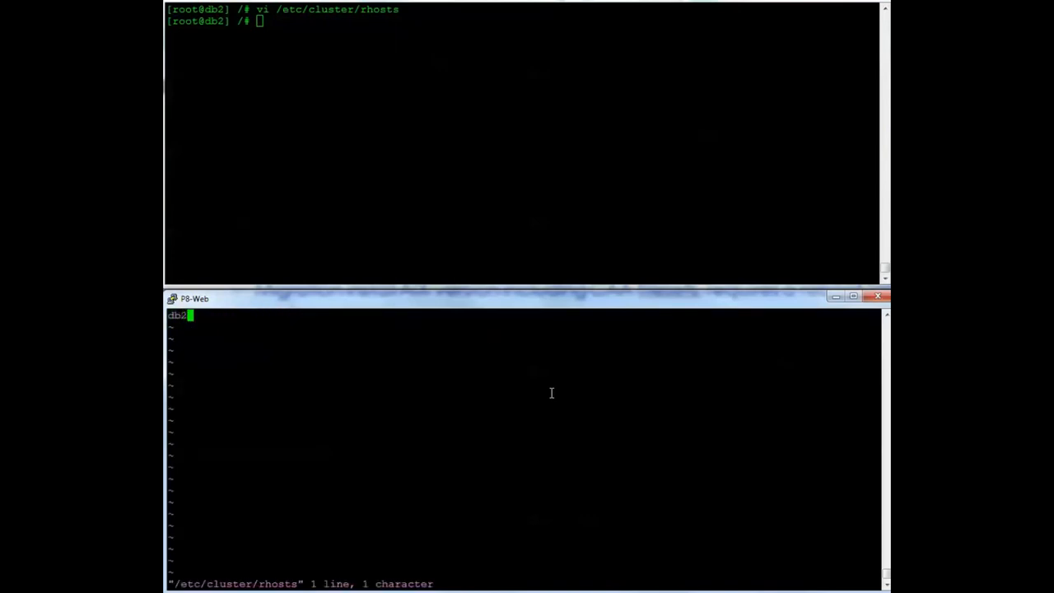
type("web")
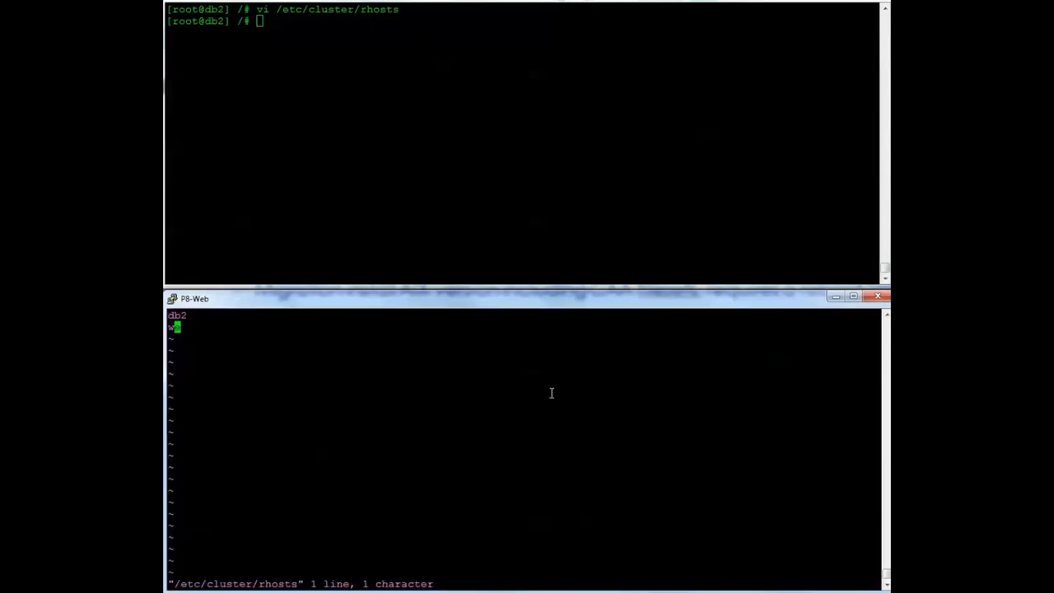
type("web")
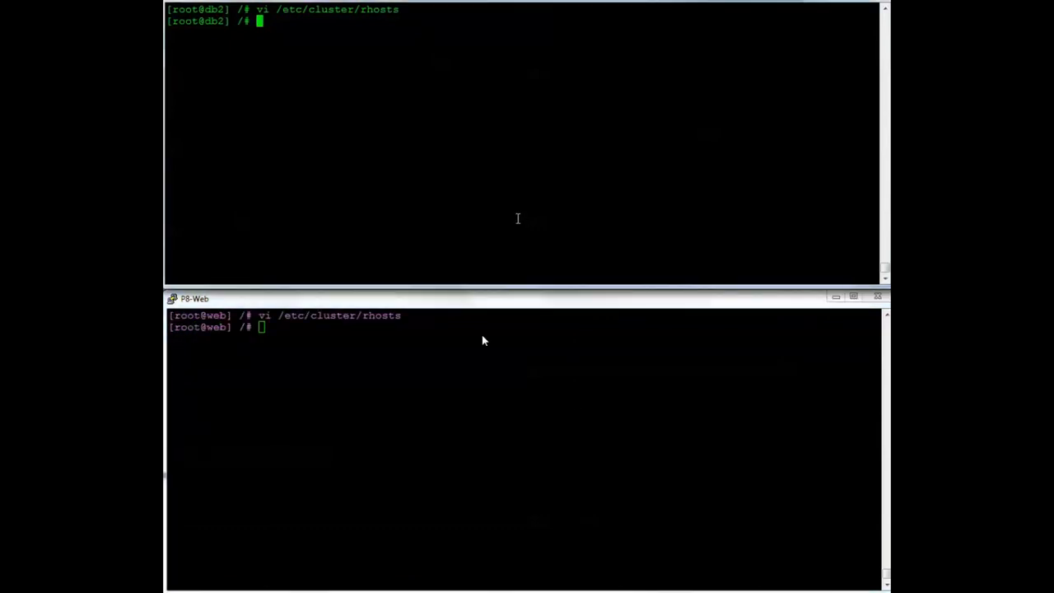
type("refresh -s clcomd")
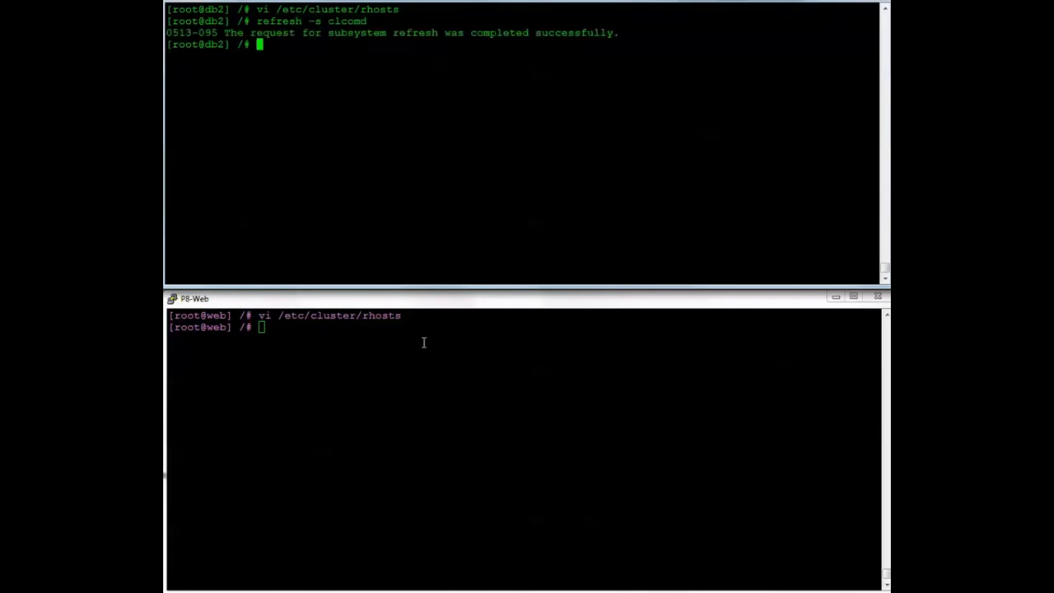
type("refresh -s clcomd")
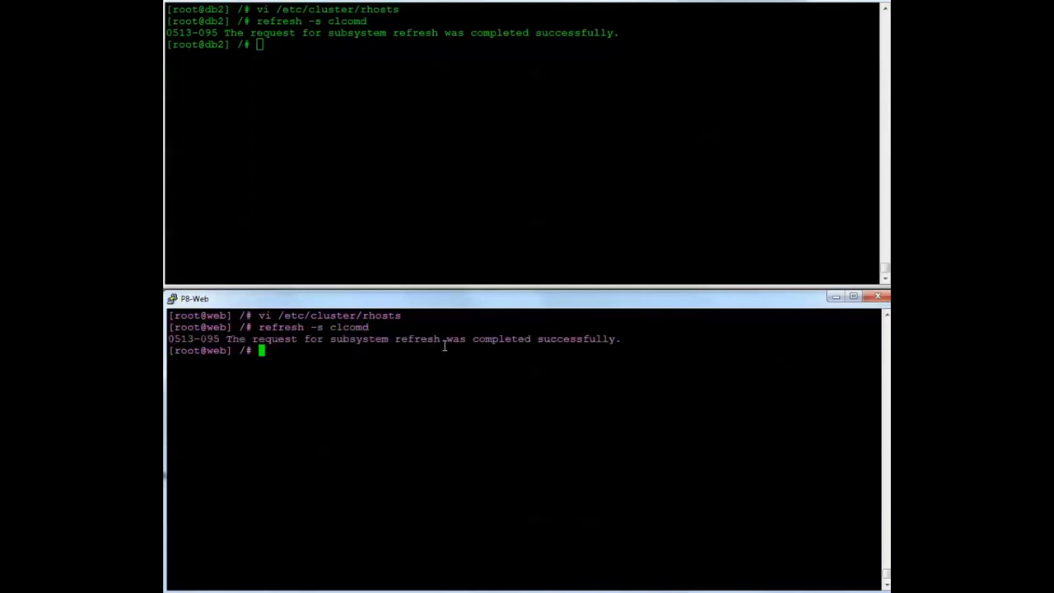
mouse_move(444, 346)
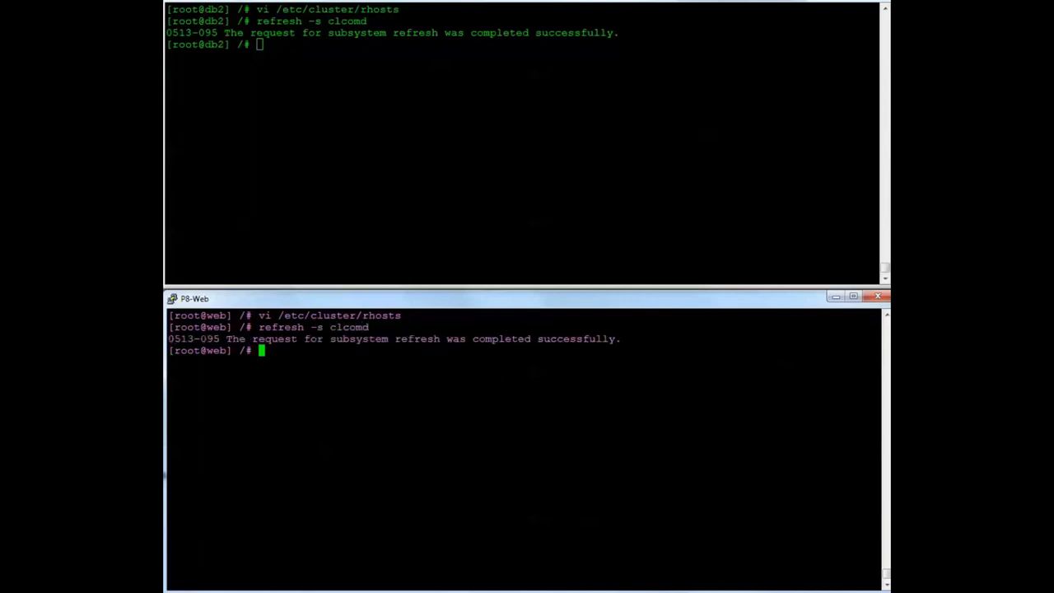
Step: List /usr/es/sbin/cluster/snapshots on db2 and copy the 61SP14pre71upgrade.odm snapshot name
type("ls -al")
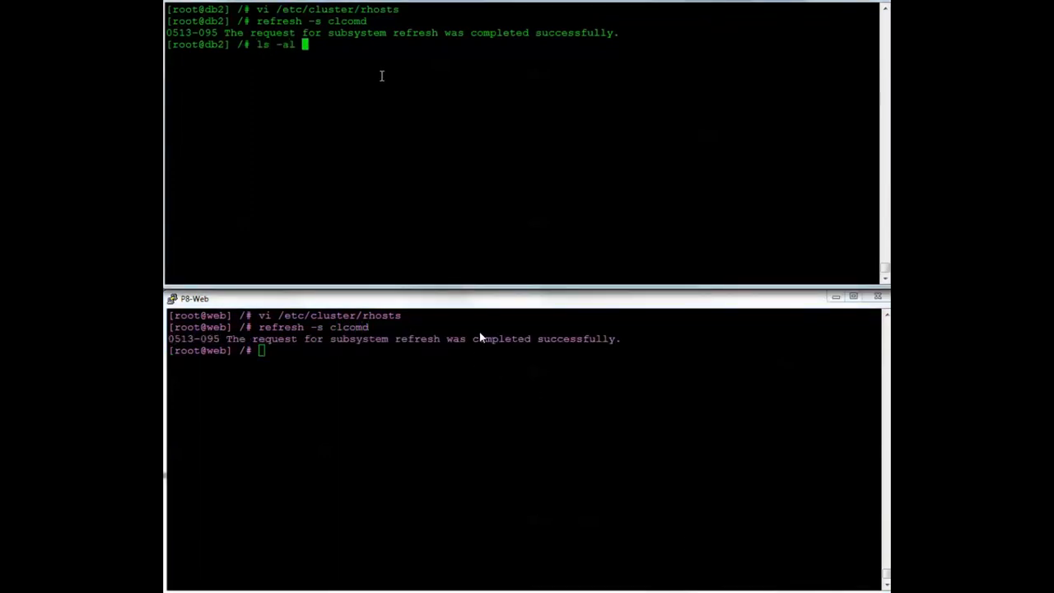
type("/usr/es/sbin/cluster/snapshots")
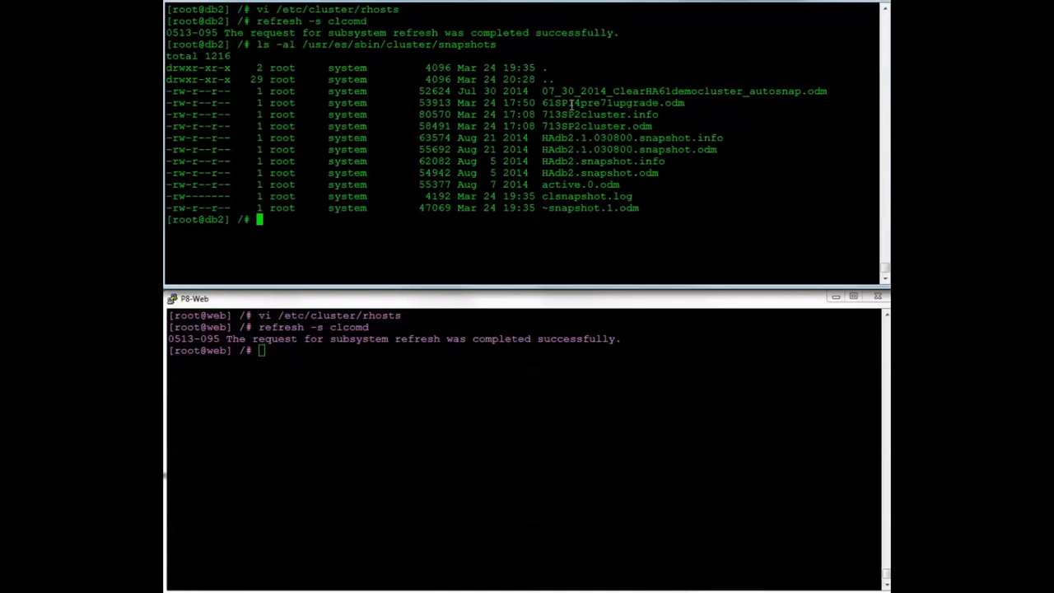
double_click(613, 102)
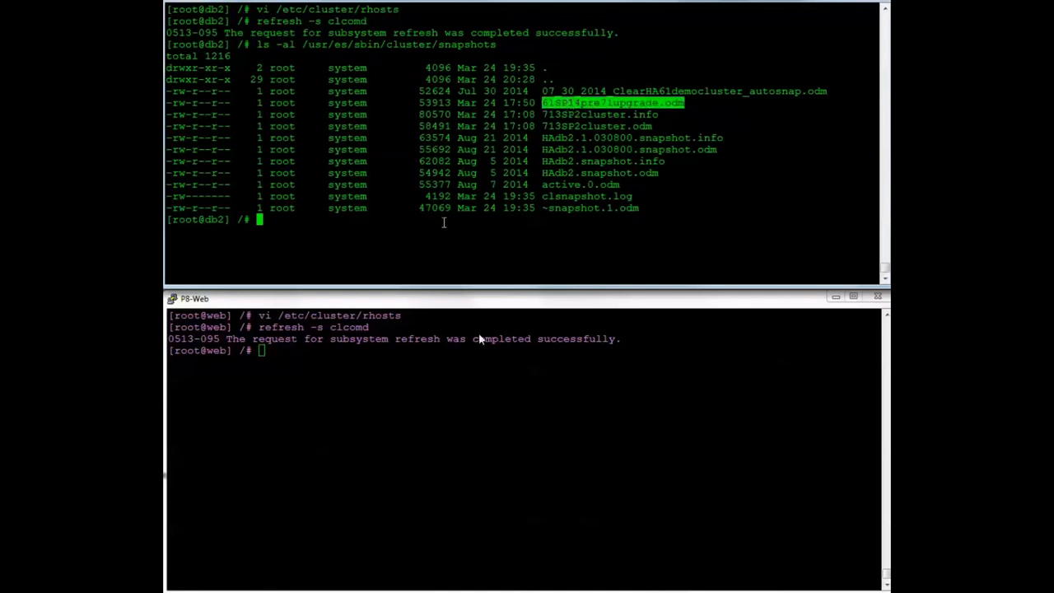
type("smit")
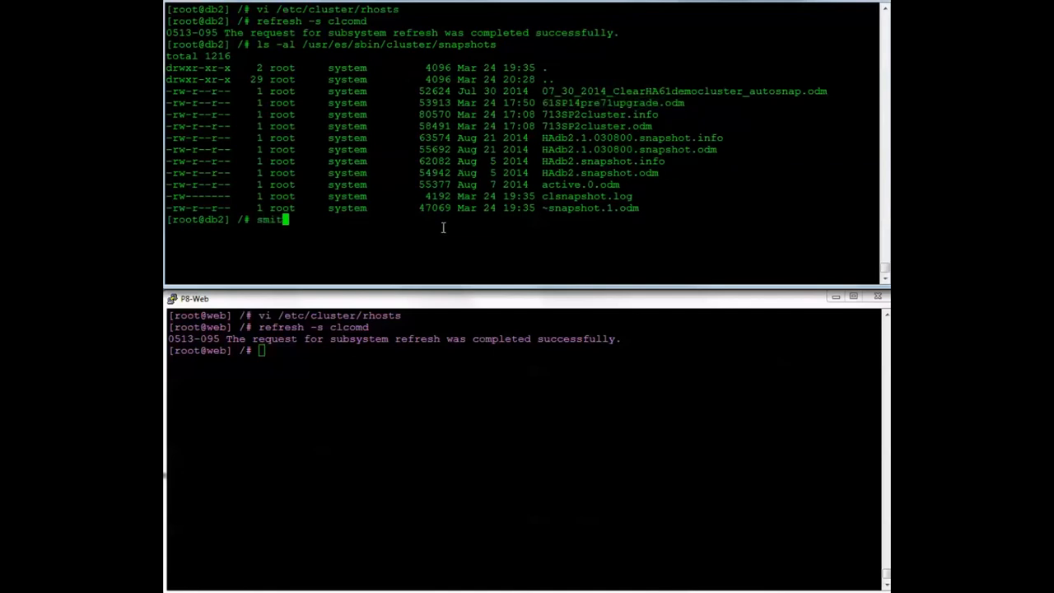
type("ty remove")
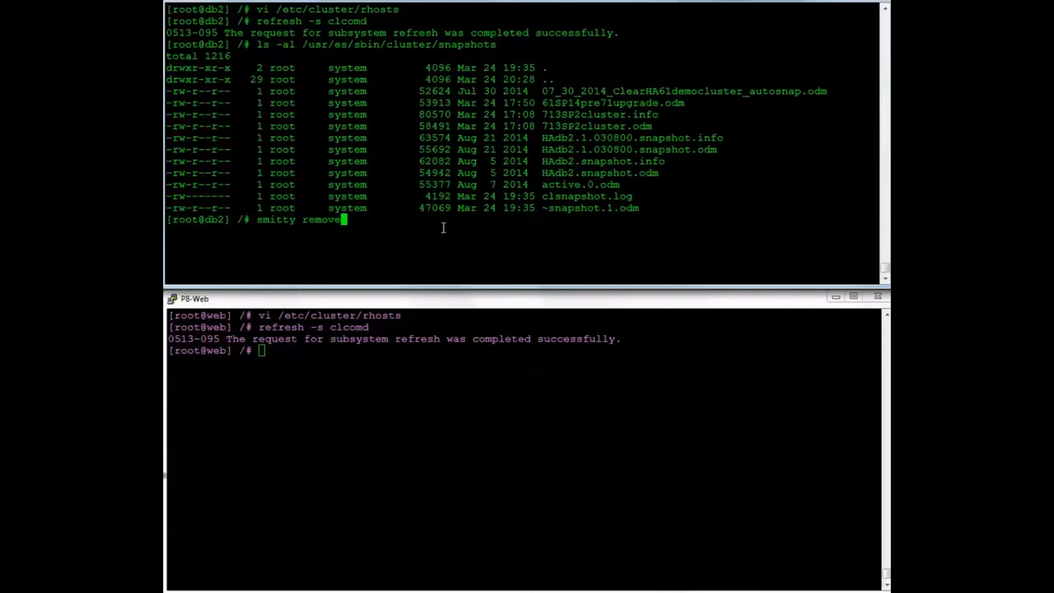
mouse_move(600, 444)
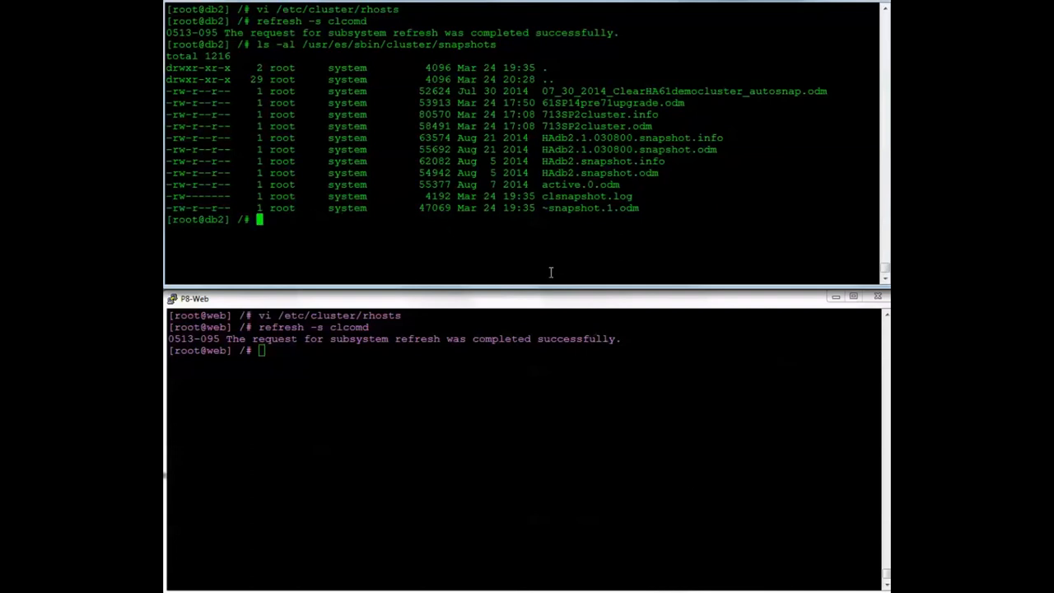
Step: Run clmigcheck option 2 on snapshot 61SP14pre71upgrade.odm, choose repository disk hdisk1, and exit
type("clmigcheck")
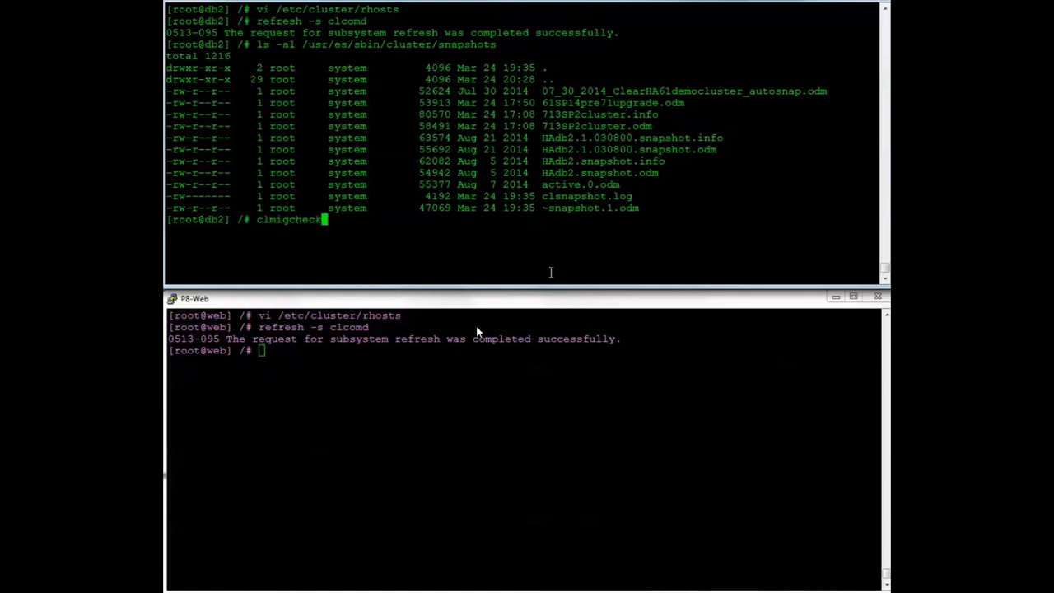
mouse_move(470, 284)
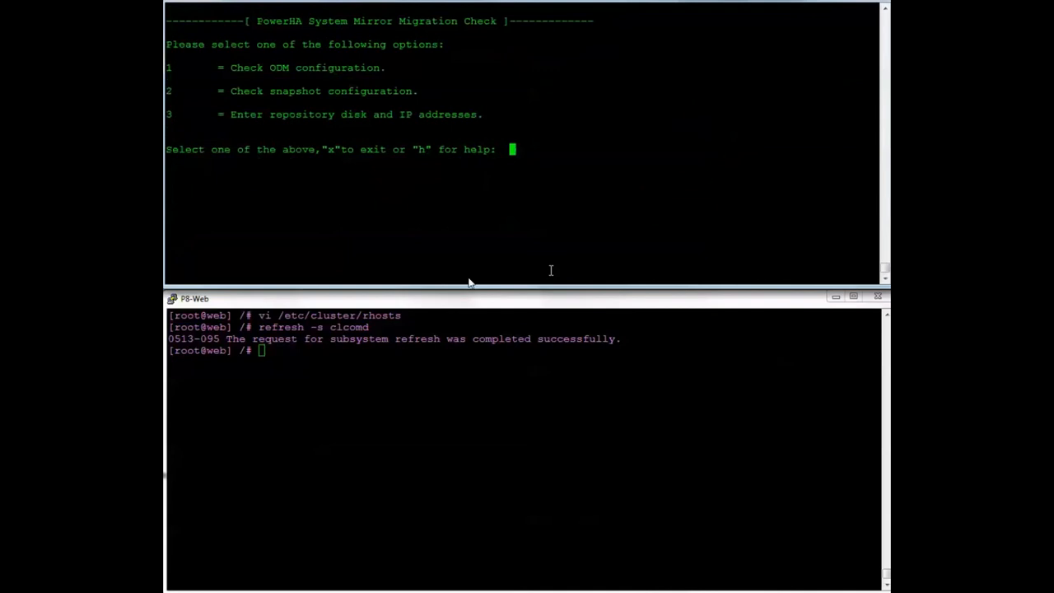
type("2")
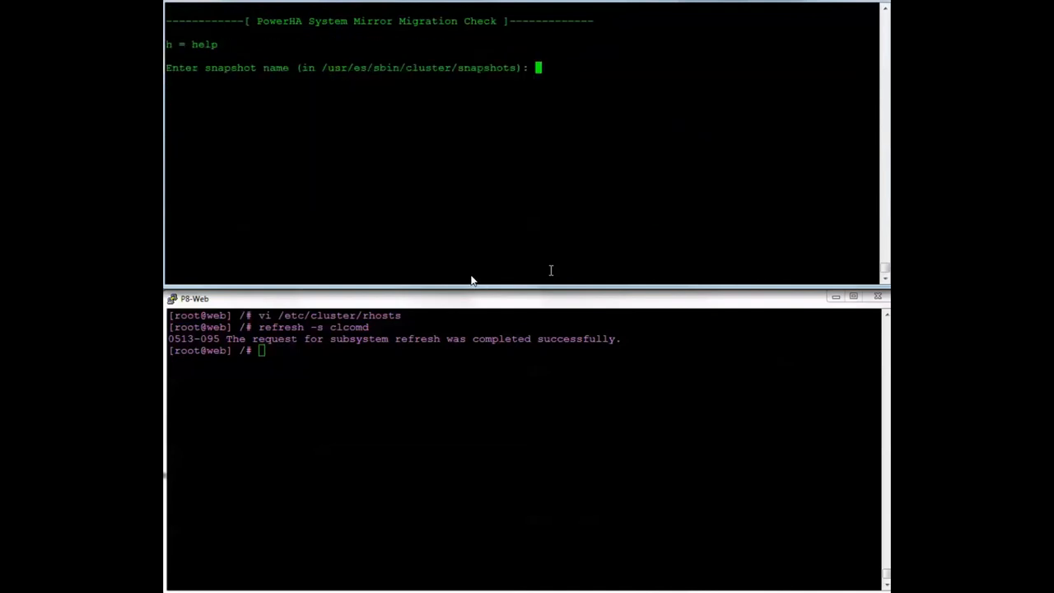
mouse_move(484, 262)
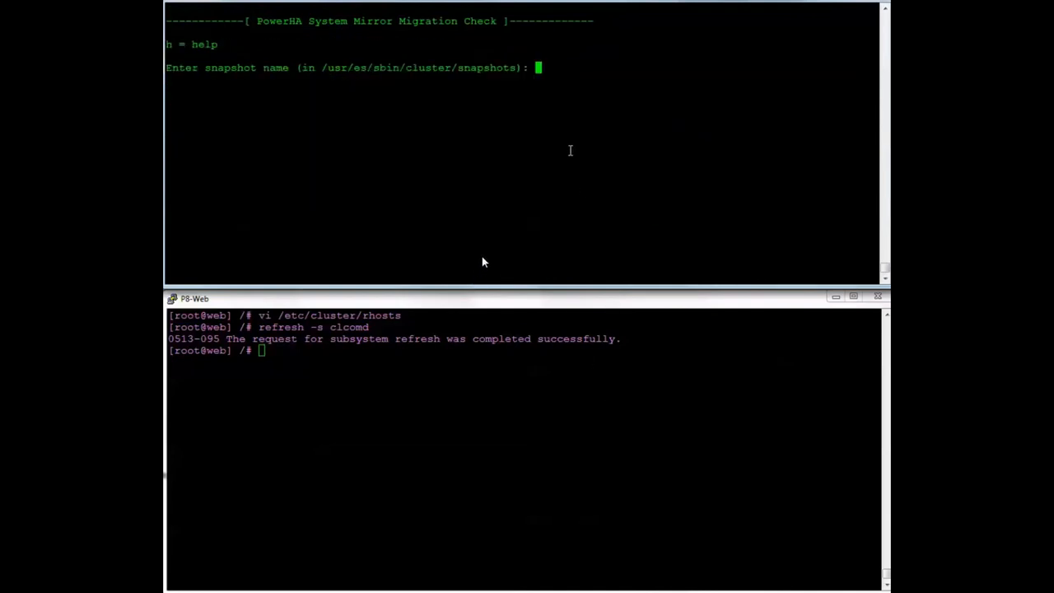
type("61SP14pre71upgrade.odm")
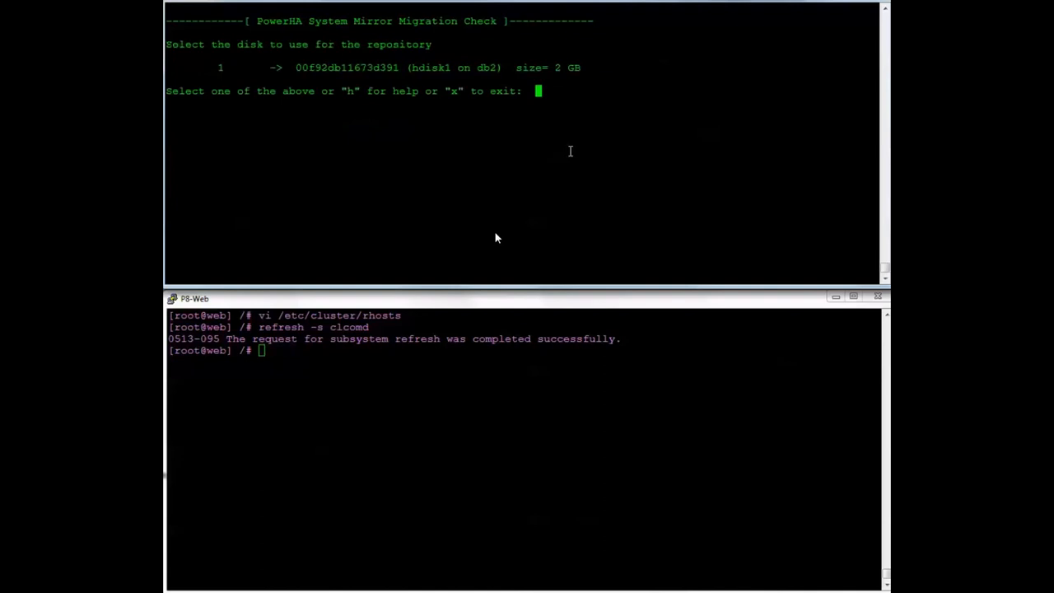
type("1")
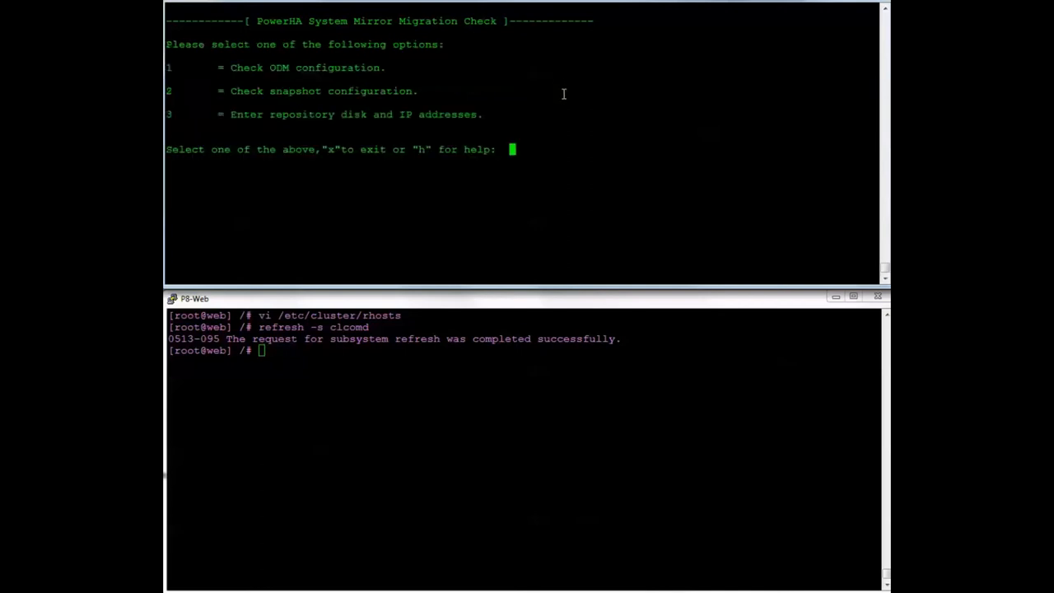
type("x")
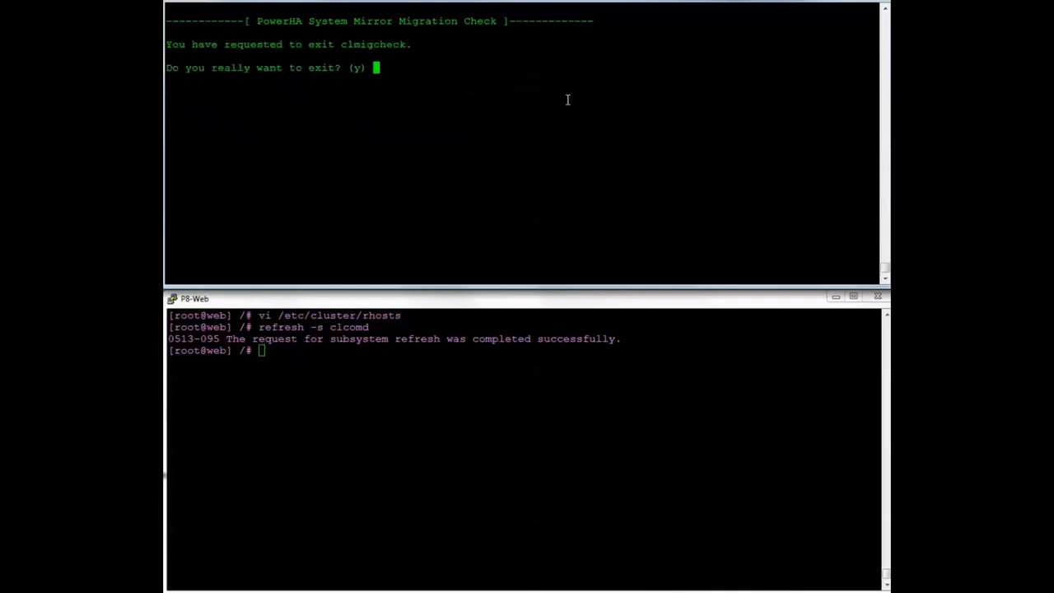
mouse_move(569, 103)
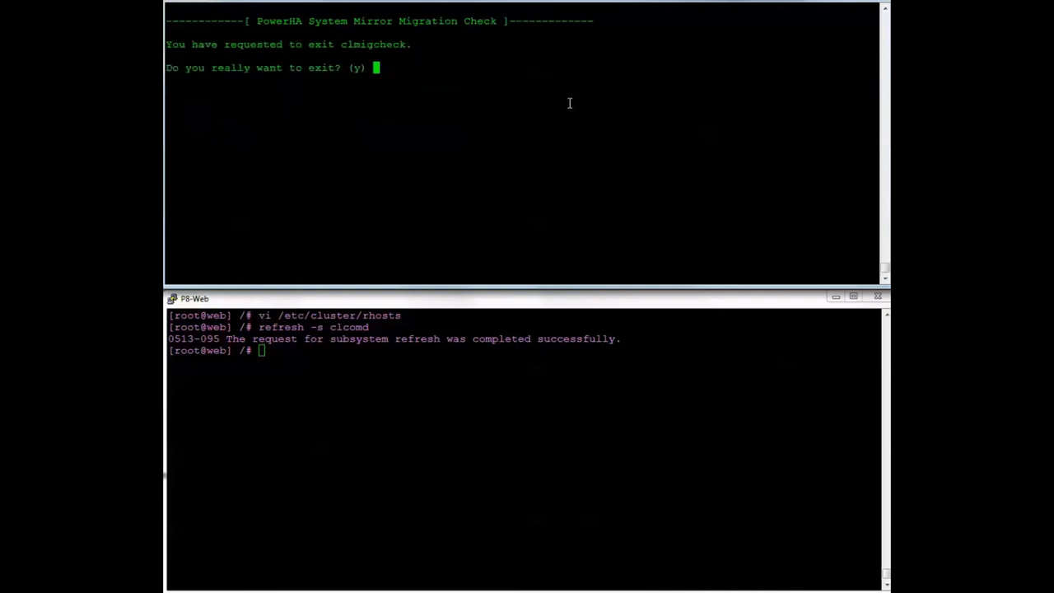
type("y")
left_click(525, 350)
type("m")
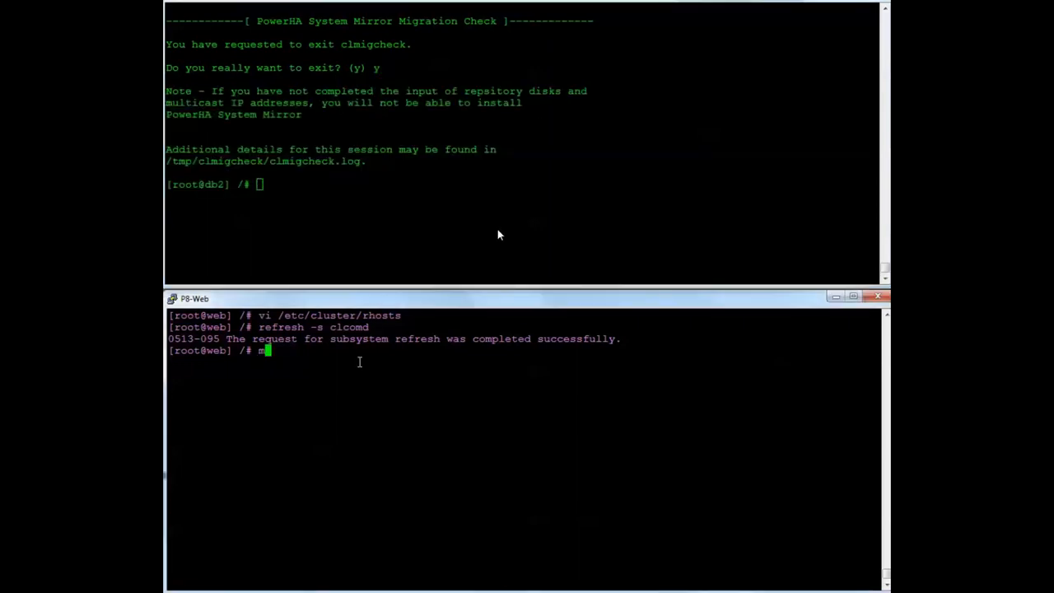
Step: Display /var/clmigcheck/clmigcheck.txt with more on the web node
type("ore /var/clmi")
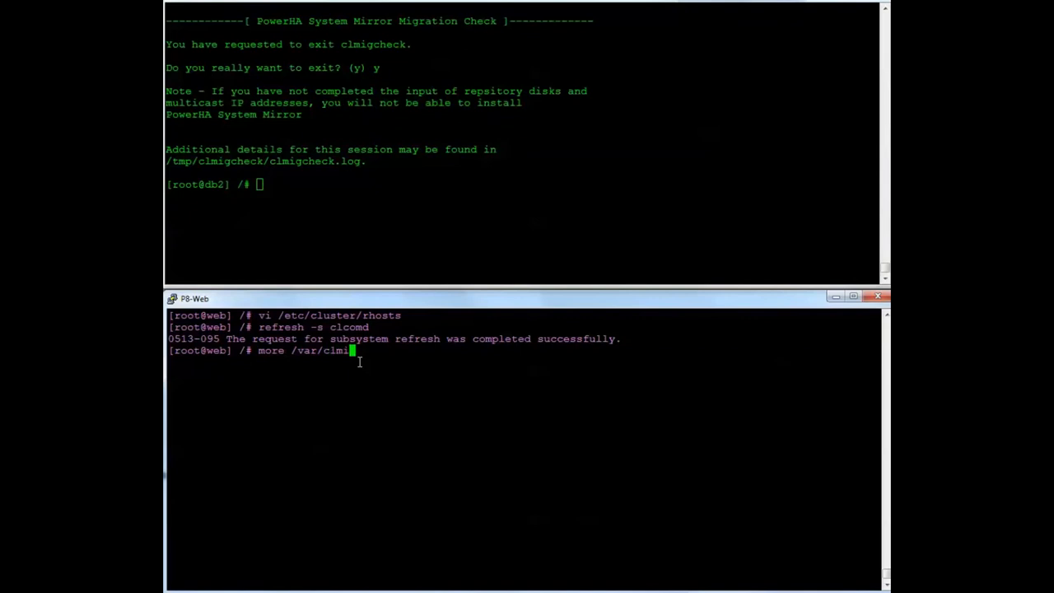
type("gcheck/c")
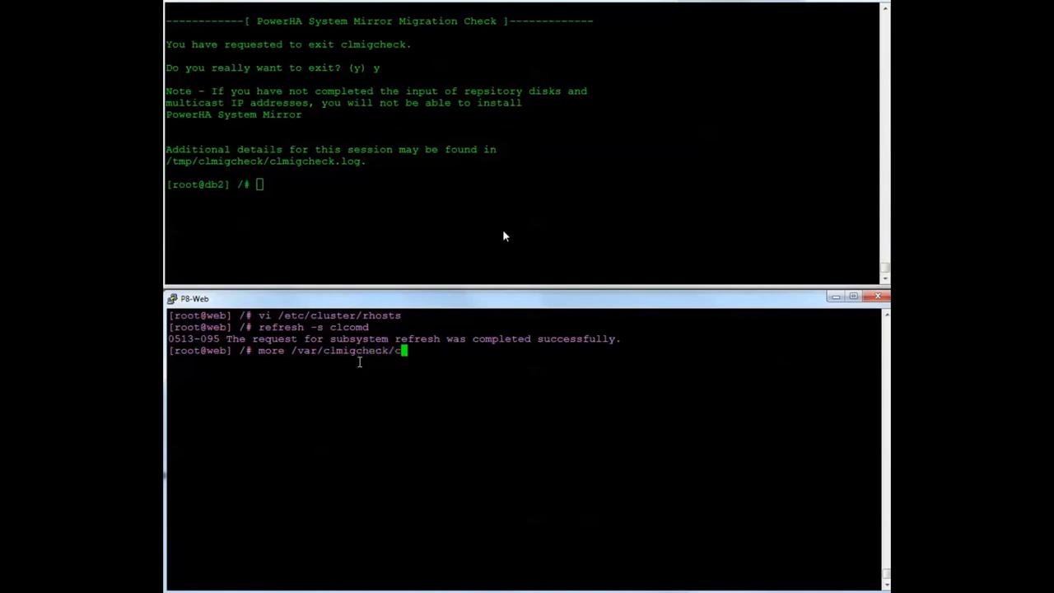
type("lmigcheck.txt")
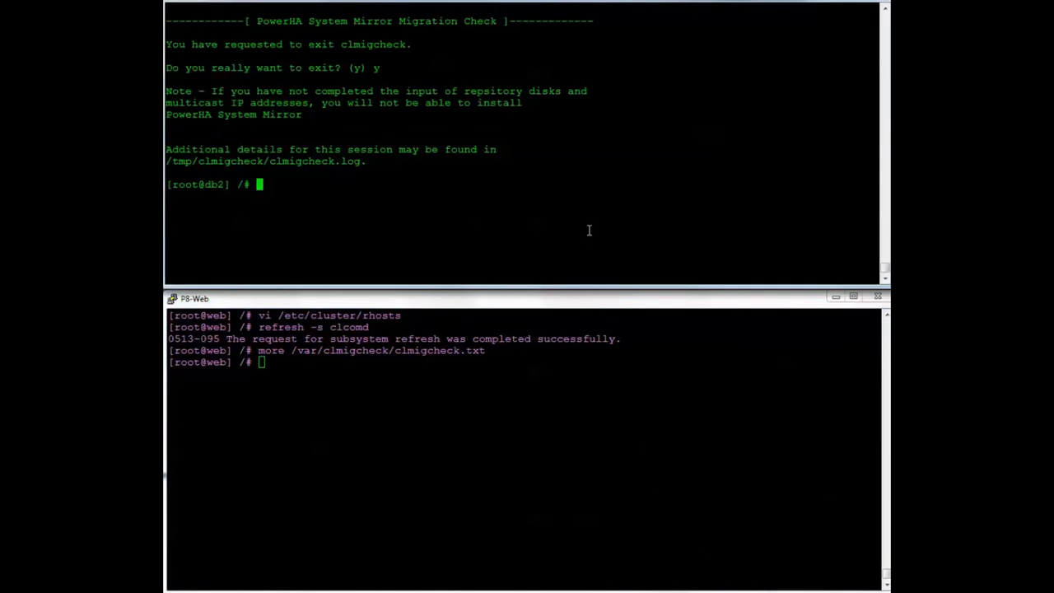
Step: Deinstall all cluster.* filesets with smitty remove, confirming the removal
type("smitty r")
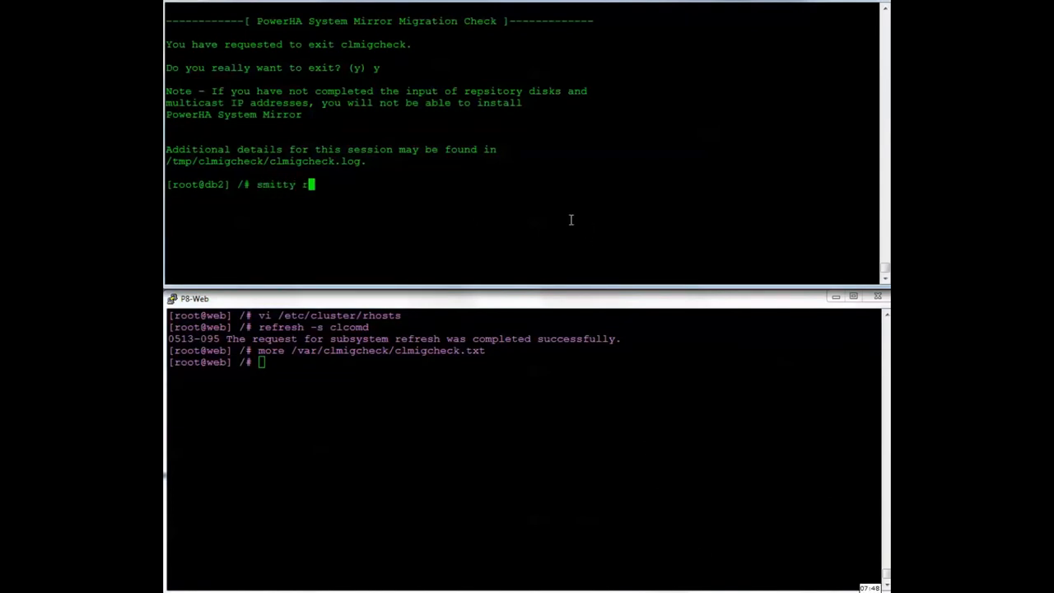
type("em")
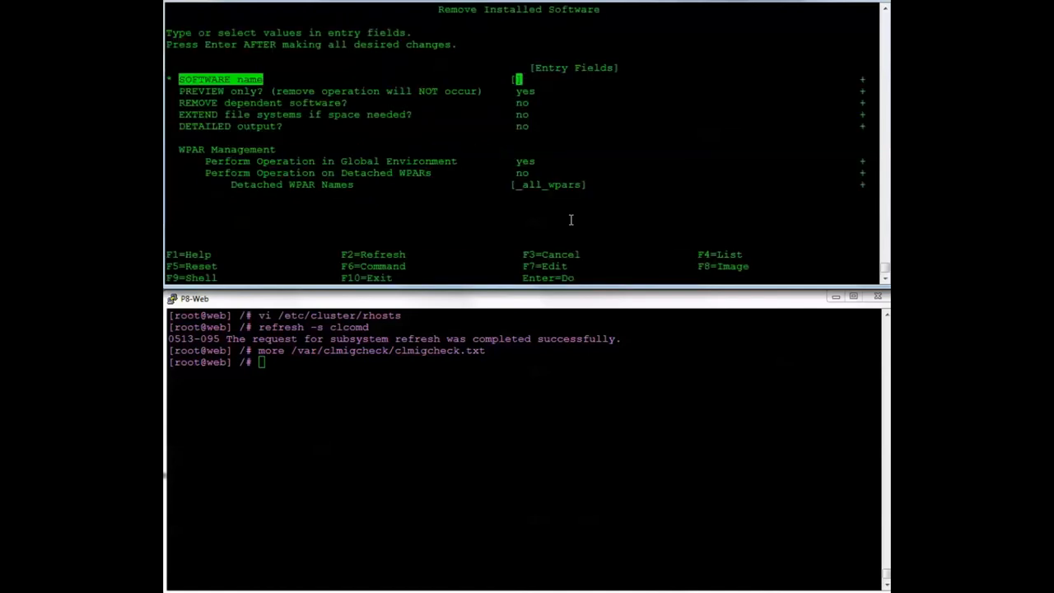
type("cluster.*")
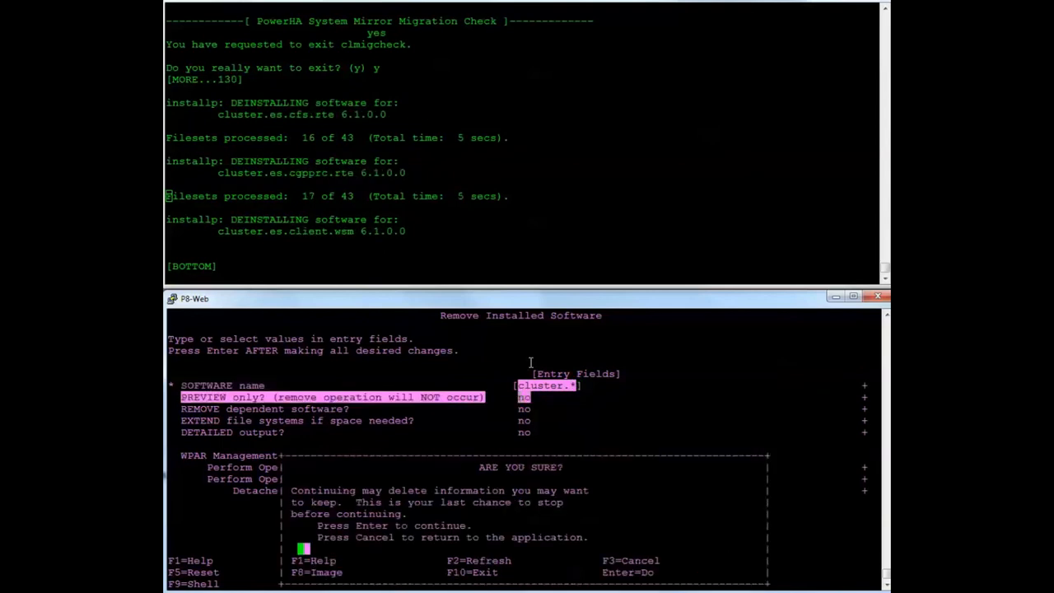
key("Enter")
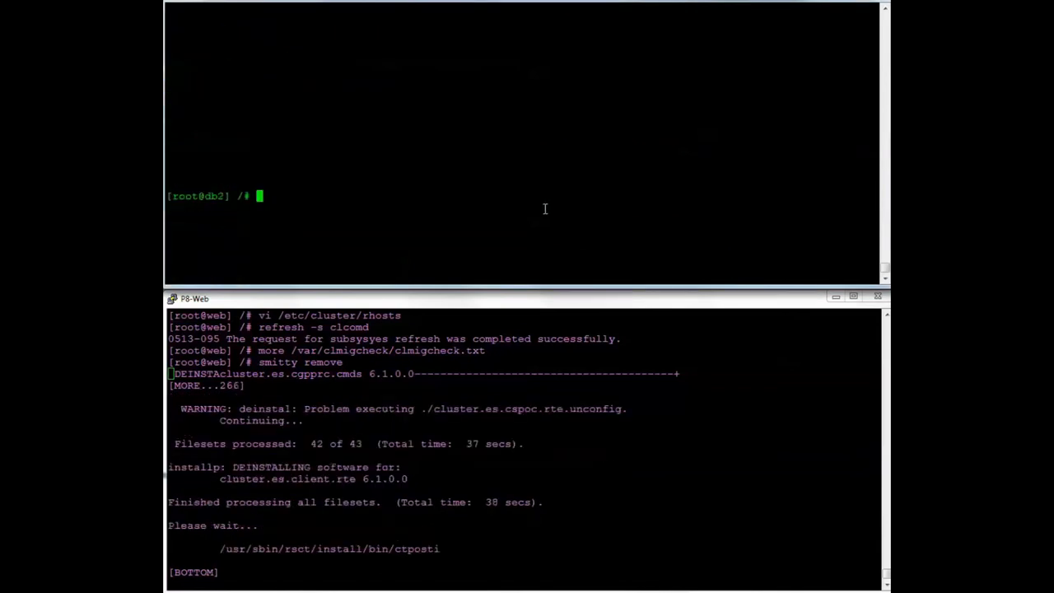
Step: Change to /usr/sys/inst.images on db2 and start smitty install_all
type("cd /usr/sys/inst.iamges")
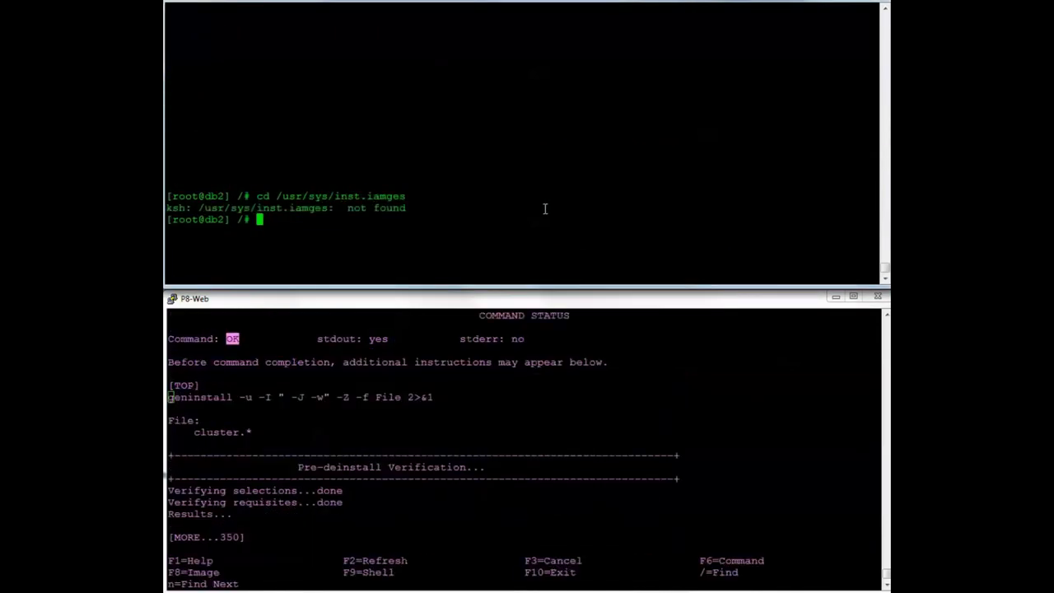
type("cd /usr/sys/inst.iamges")
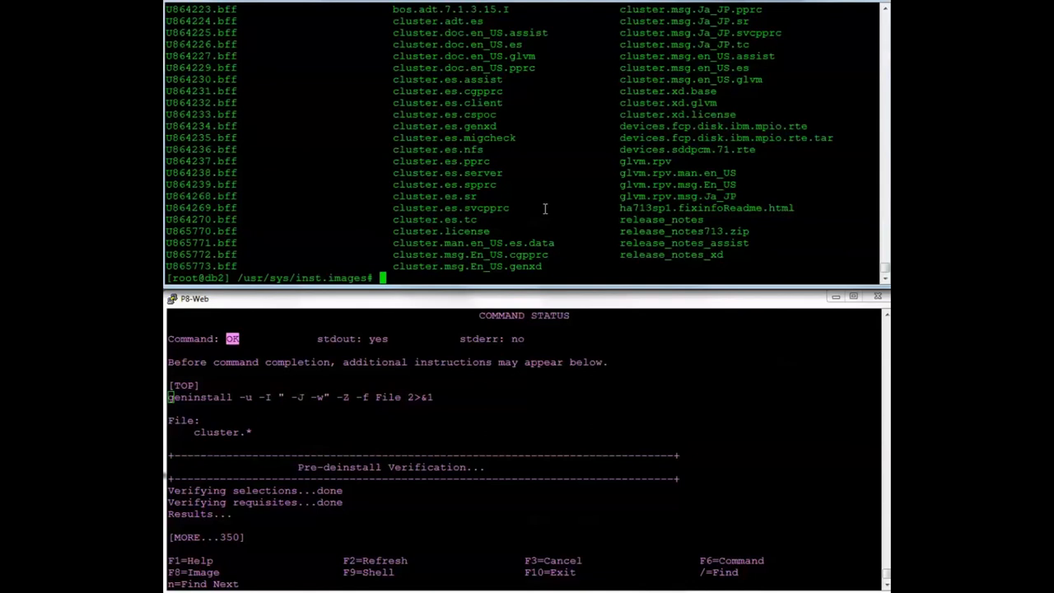
type("smitty inst")
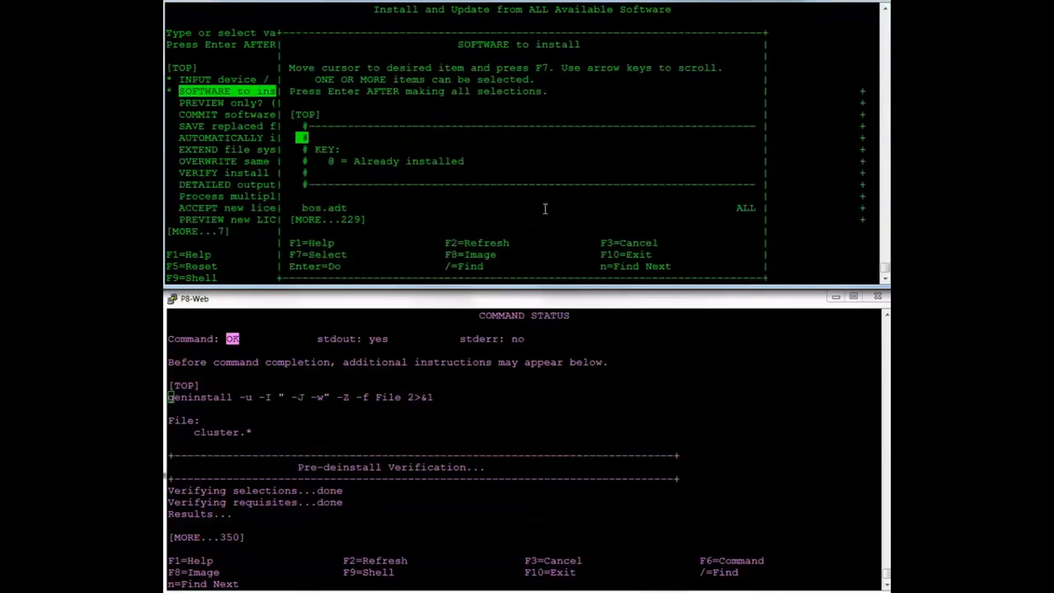
Step: Select the cluster.* 7.1.3 filesets, accept the license agreements, and begin installing
scroll("down", 3)
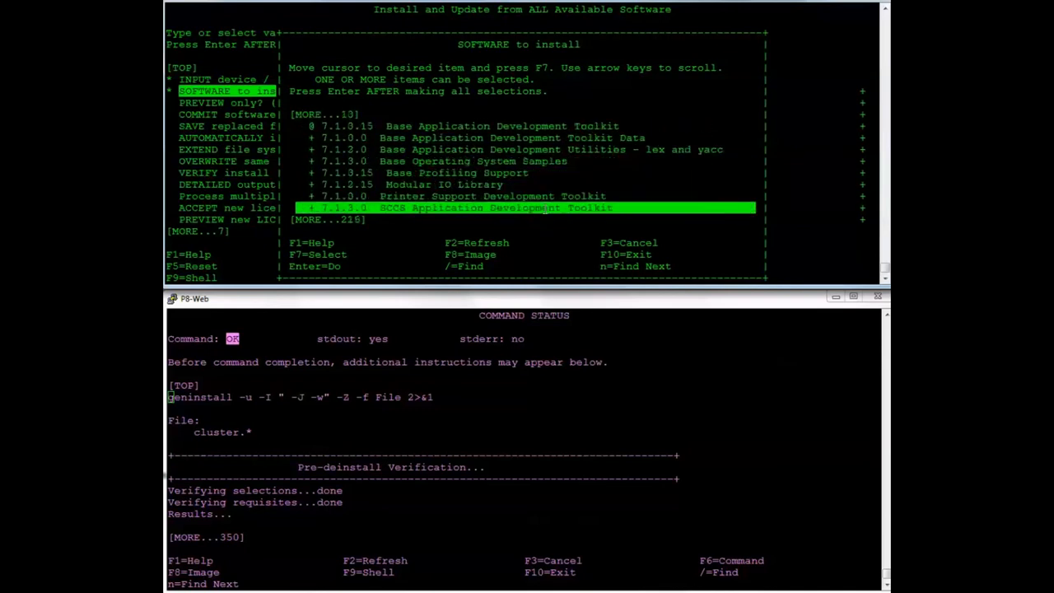
key("/")
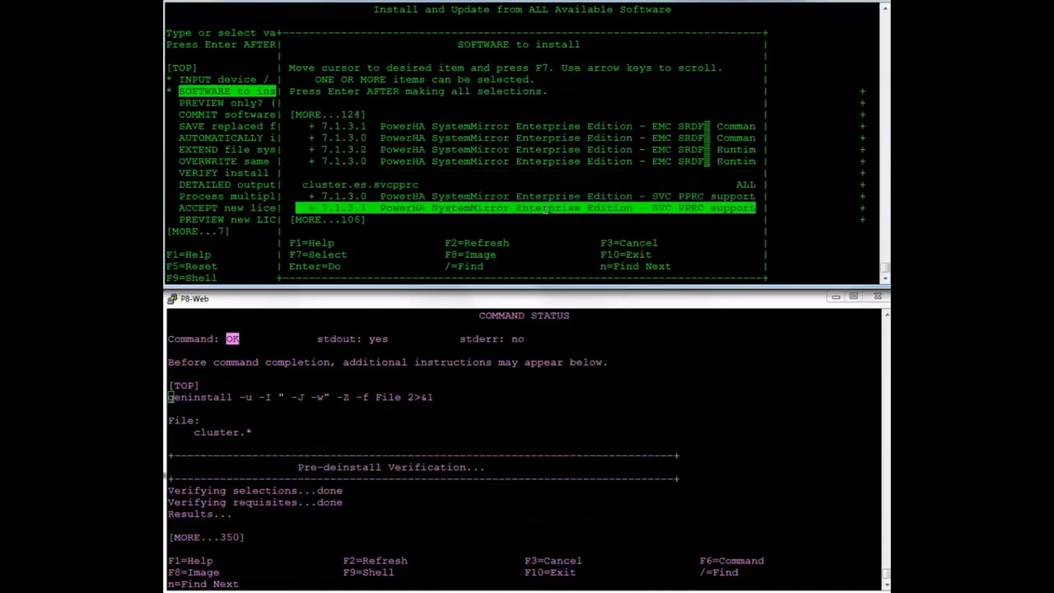
scroll("down", 3)
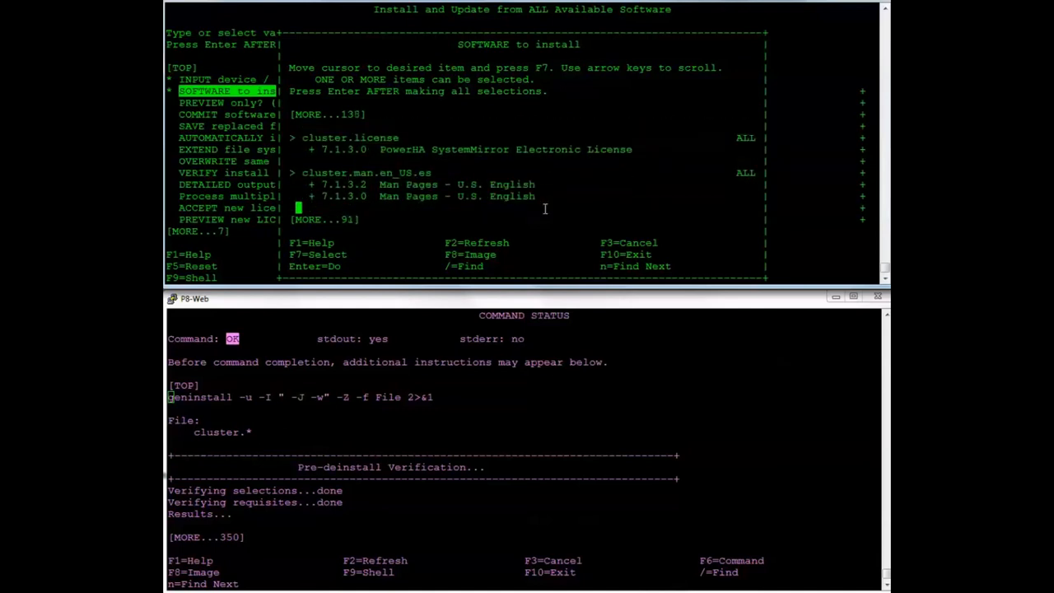
scroll("down", 3)
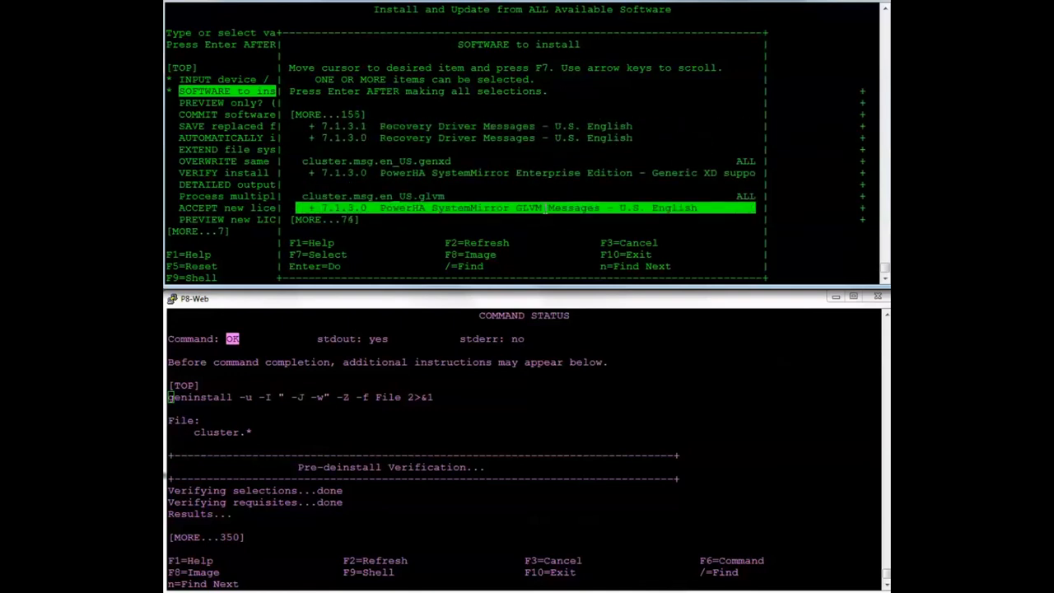
scroll("down", 3)
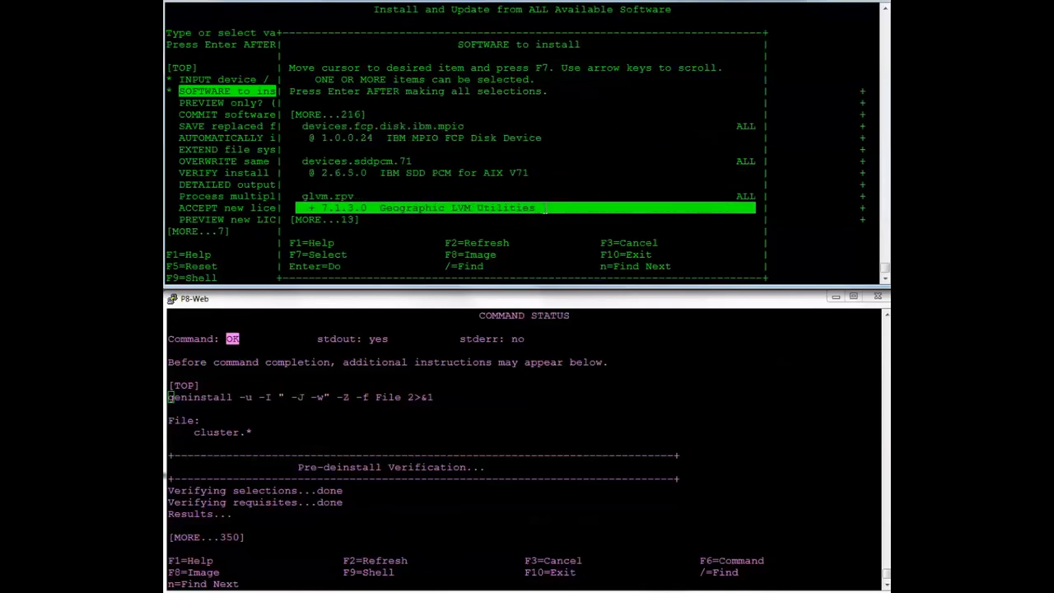
key("Enter")
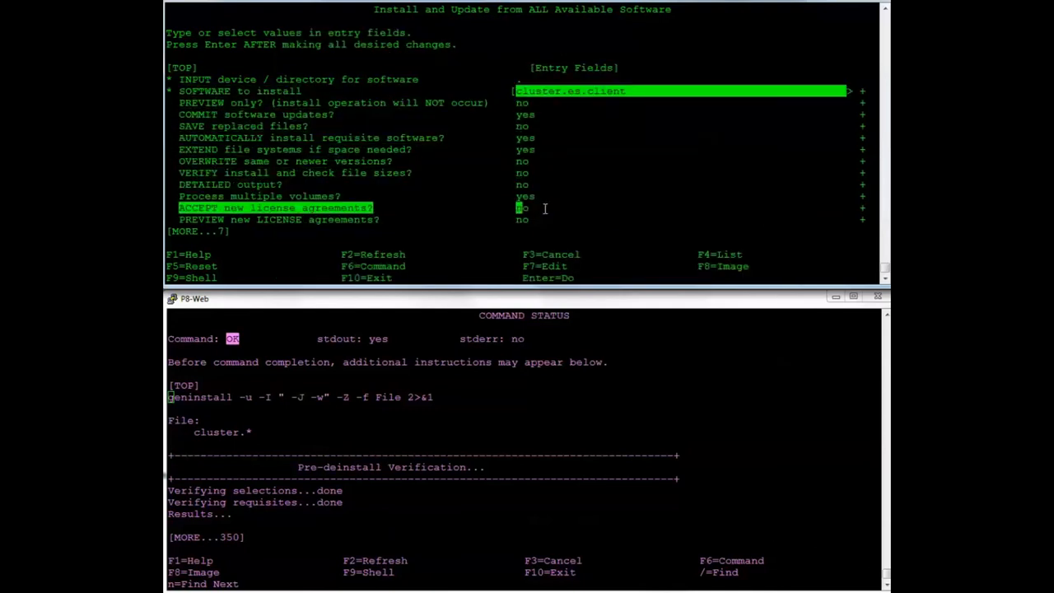
key("Enter")
type("cd /u")
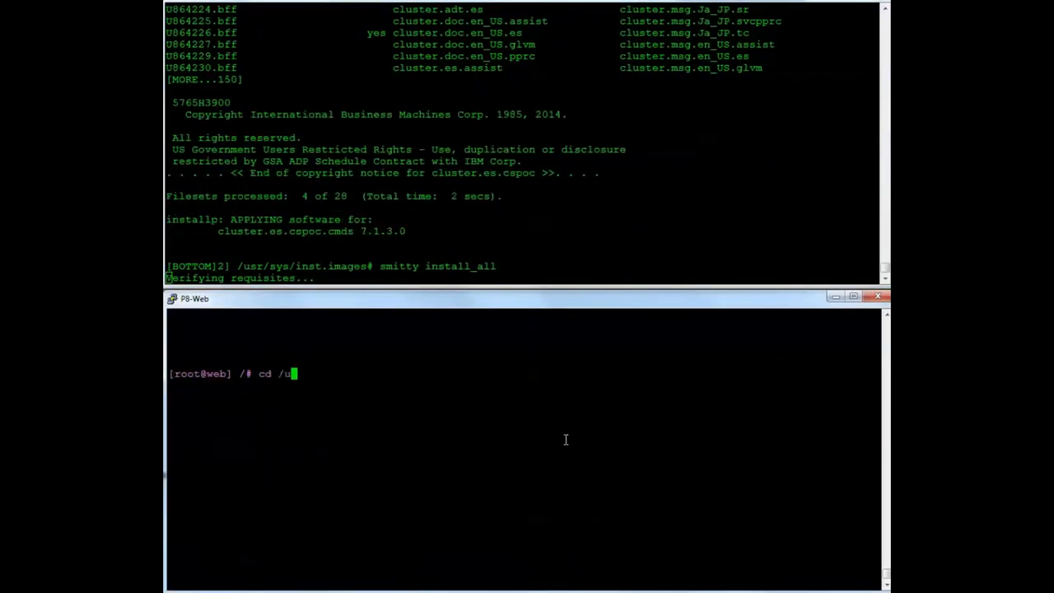
Step: Install the cluster.* 7.1.3 filesets on web from /usr/sys/inst.images via smitty install_all
type("sr/sys/inst.imag")
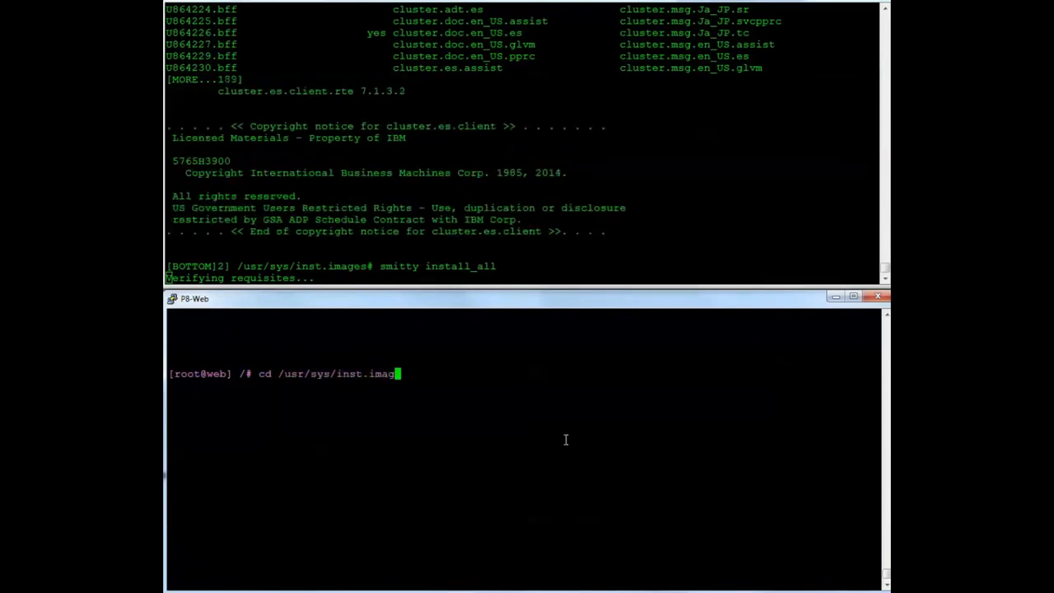
type("smitty insta")
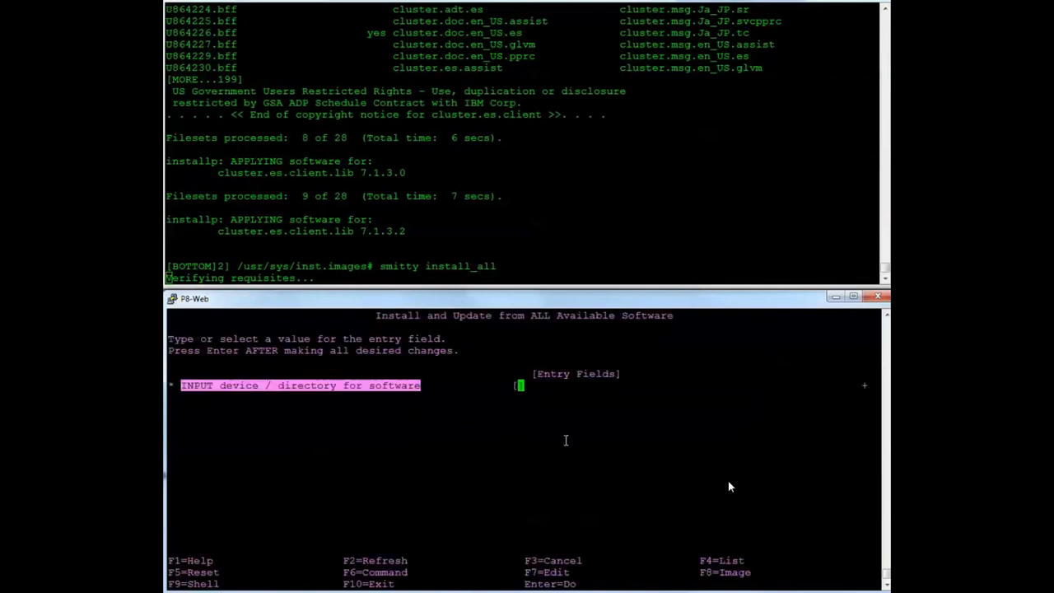
key("Return")
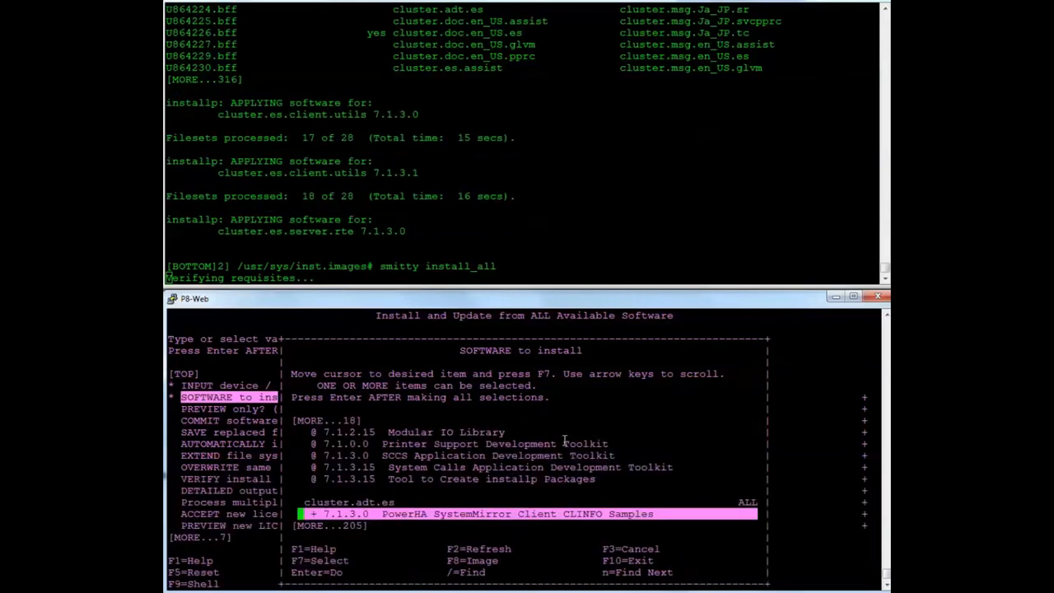
scroll("down", 3)
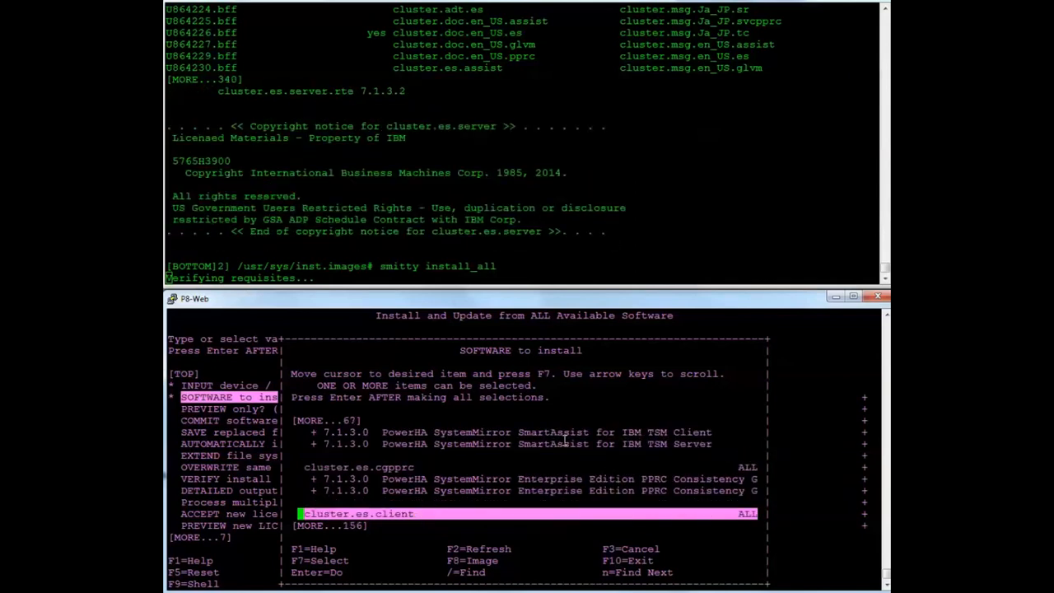
scroll("down", 3)
type("halevel -s")
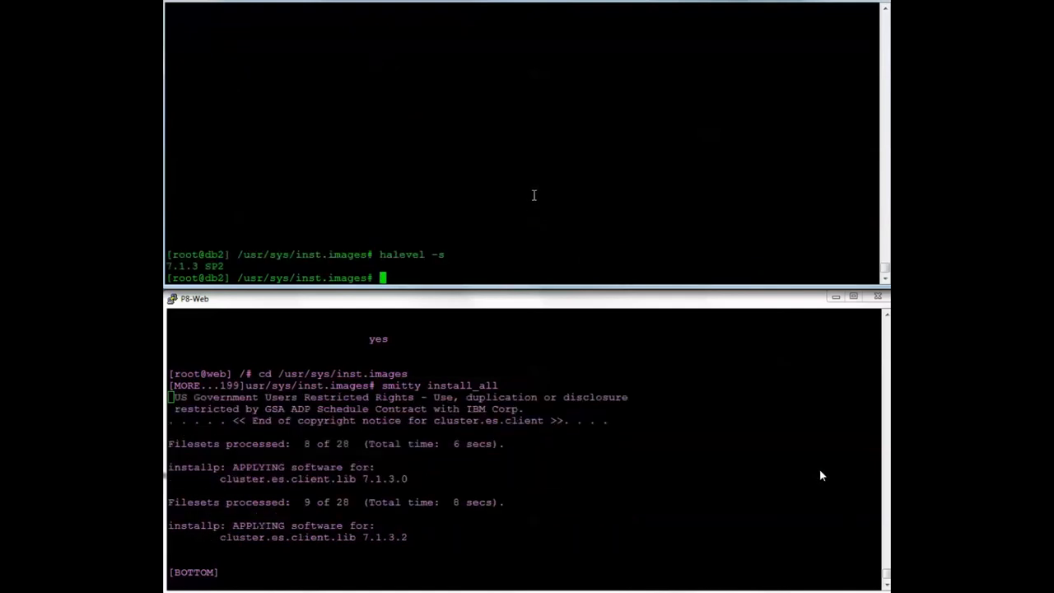
Step: Check halevel and convert snapshot 61SP14pre71upgrade from 6.1 with clconvert_snapshot
type("cd")
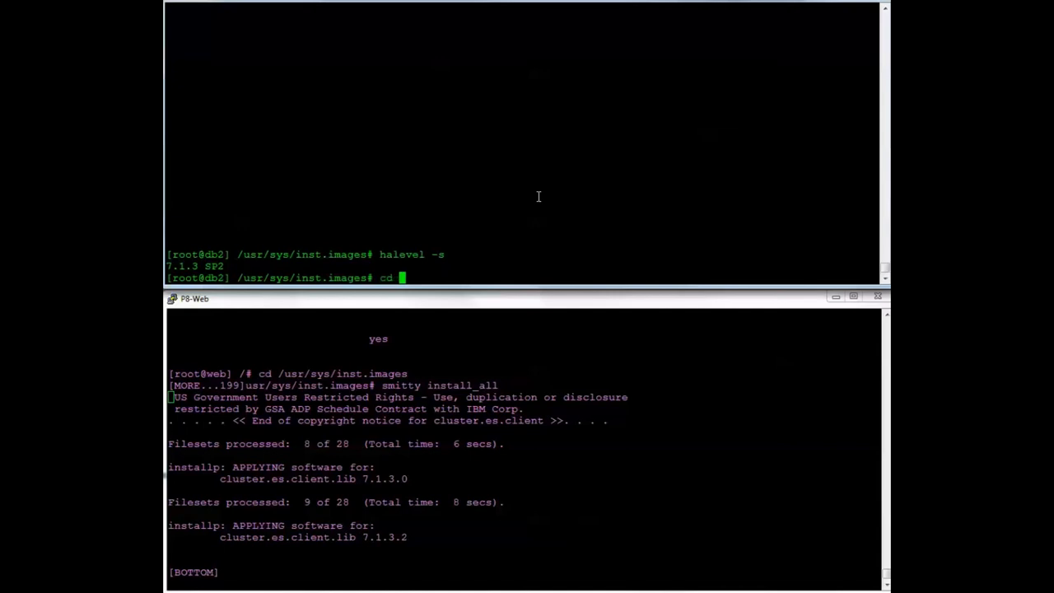
type("/usr/es/sbin/")
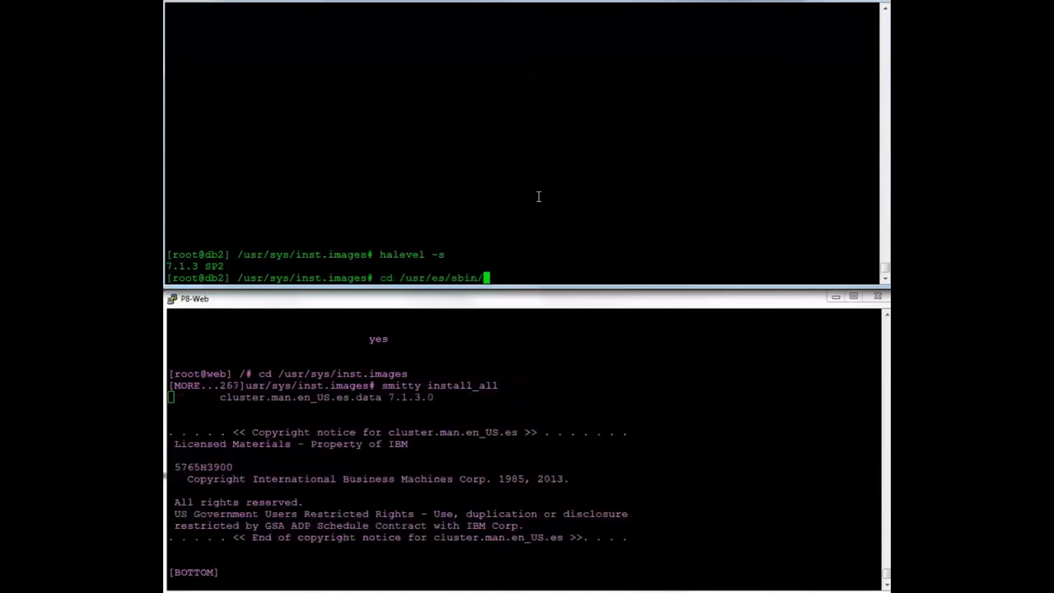
type("cluster/conversion")
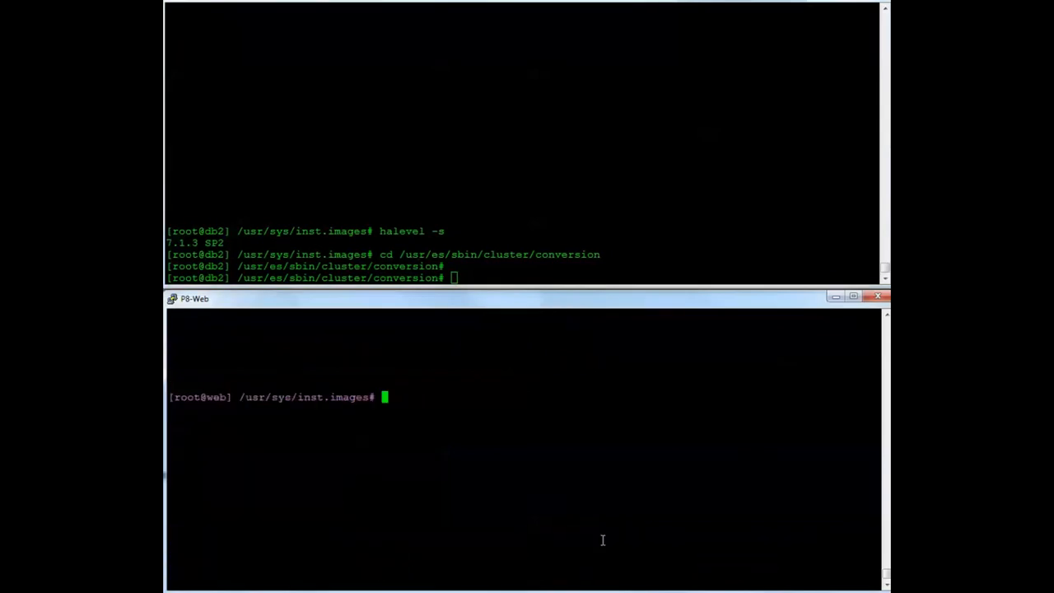
type("halevel -s")
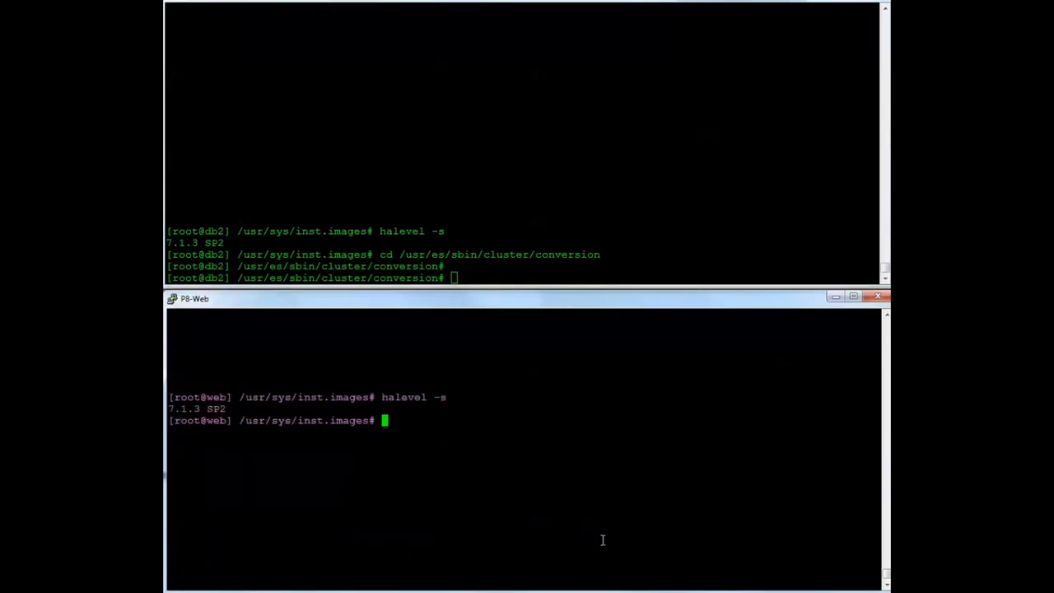
mouse_move(549, 265)
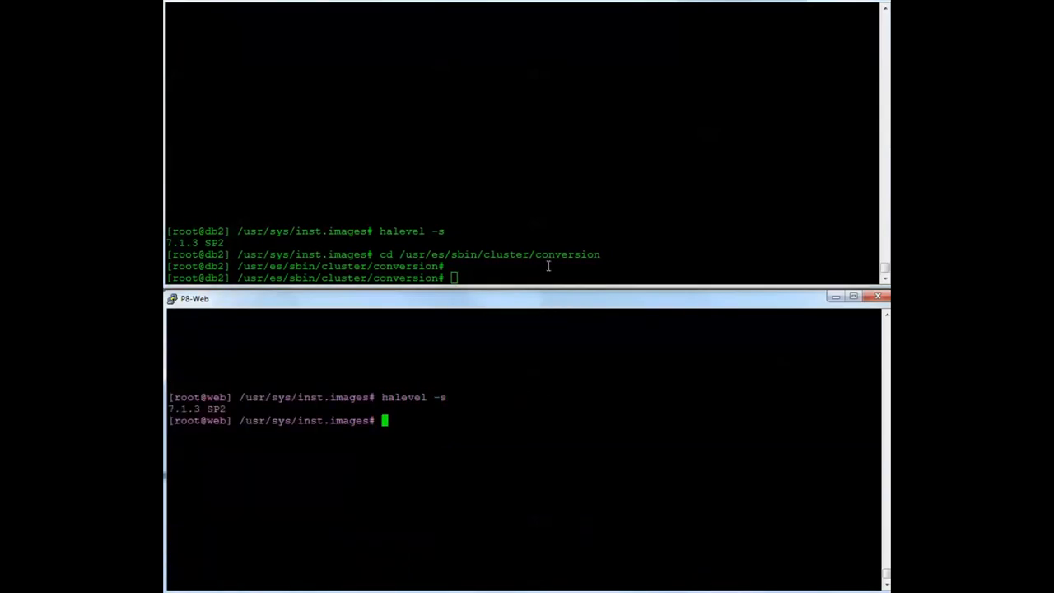
type("/cl")
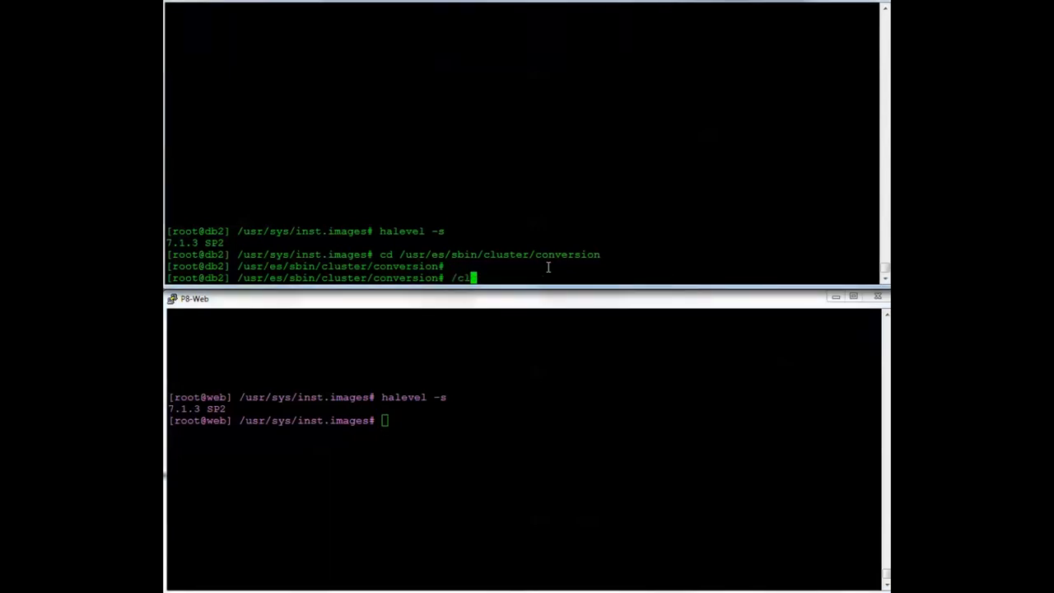
type("clconvert_snapshot -v 6.1 -s 61SP14pre71upgrade")
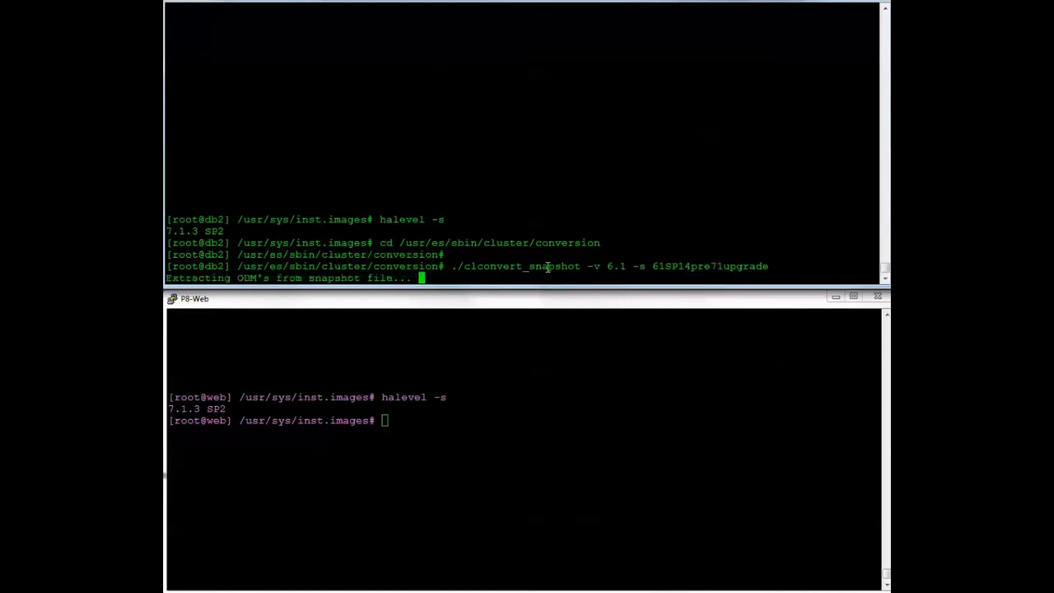
mouse_move(565, 335)
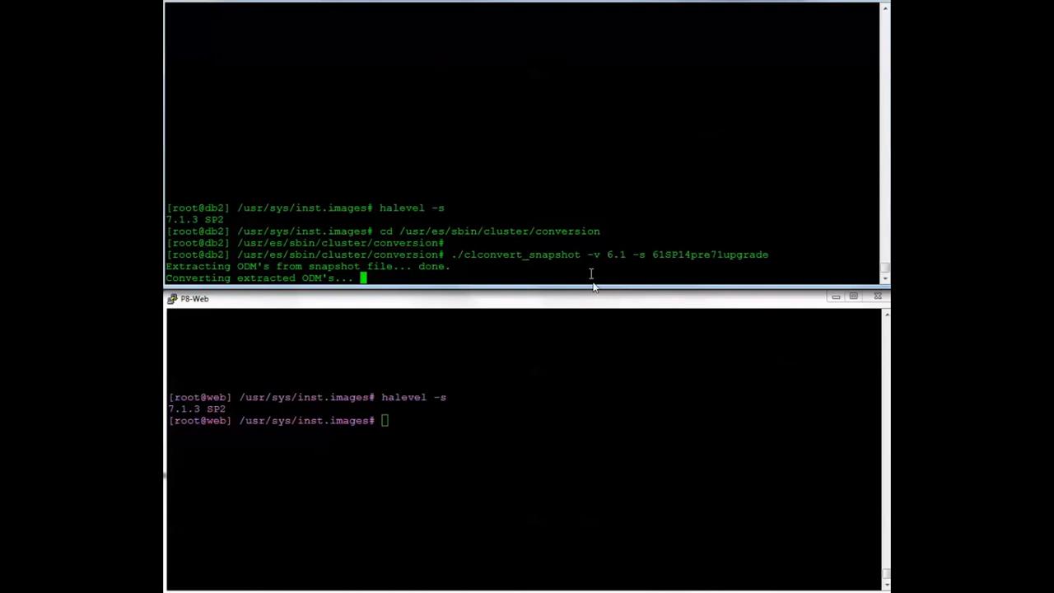
mouse_move(643, 258)
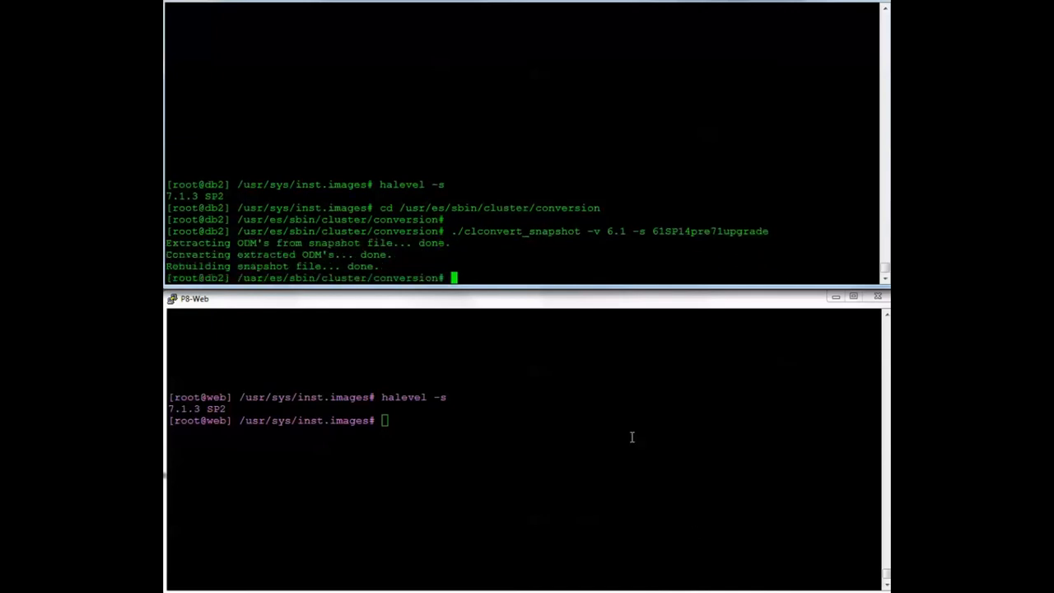
mouse_move(529, 264)
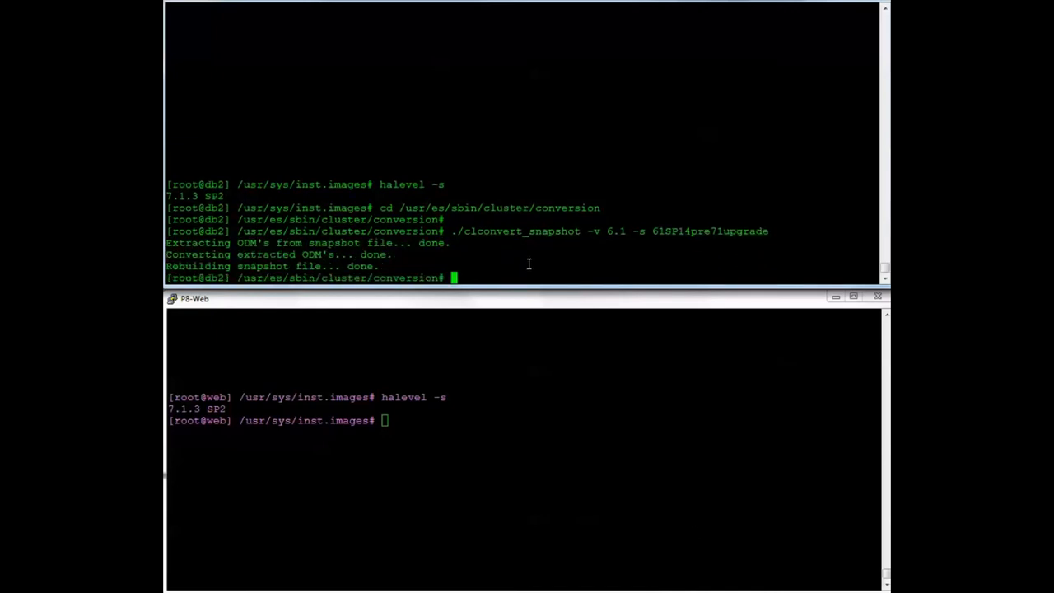
Step: List the snapshots directory showing the .odm and .odm.old files, and display the date
type("/snapshots")
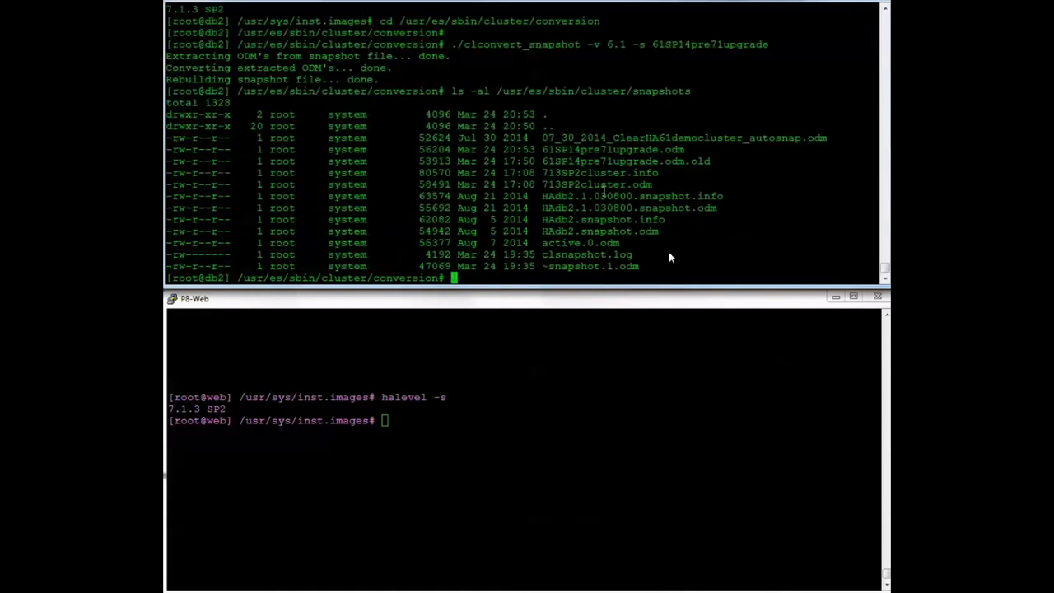
double_click(626, 160)
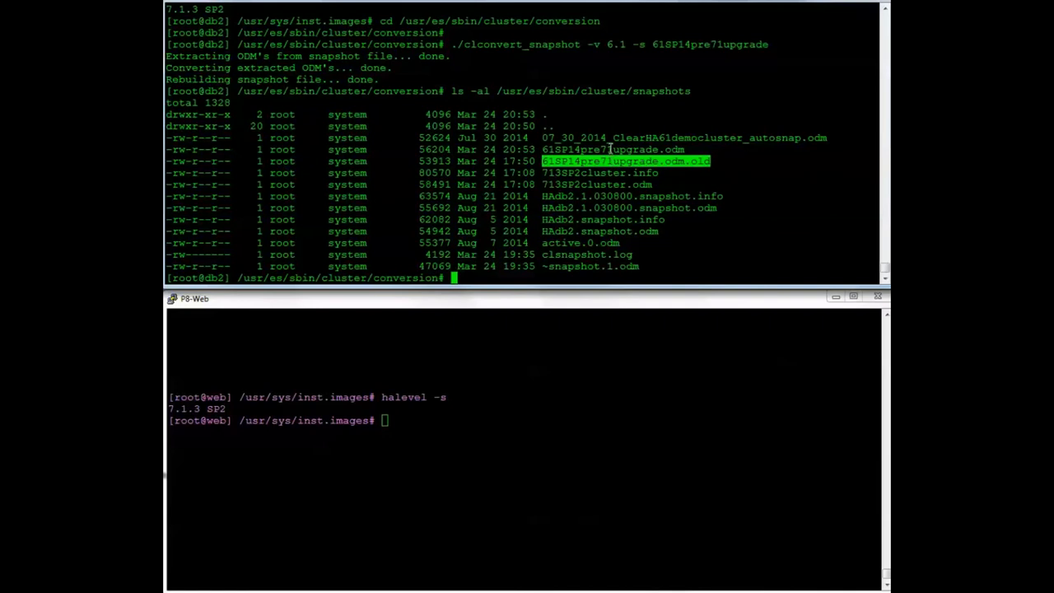
type("date")
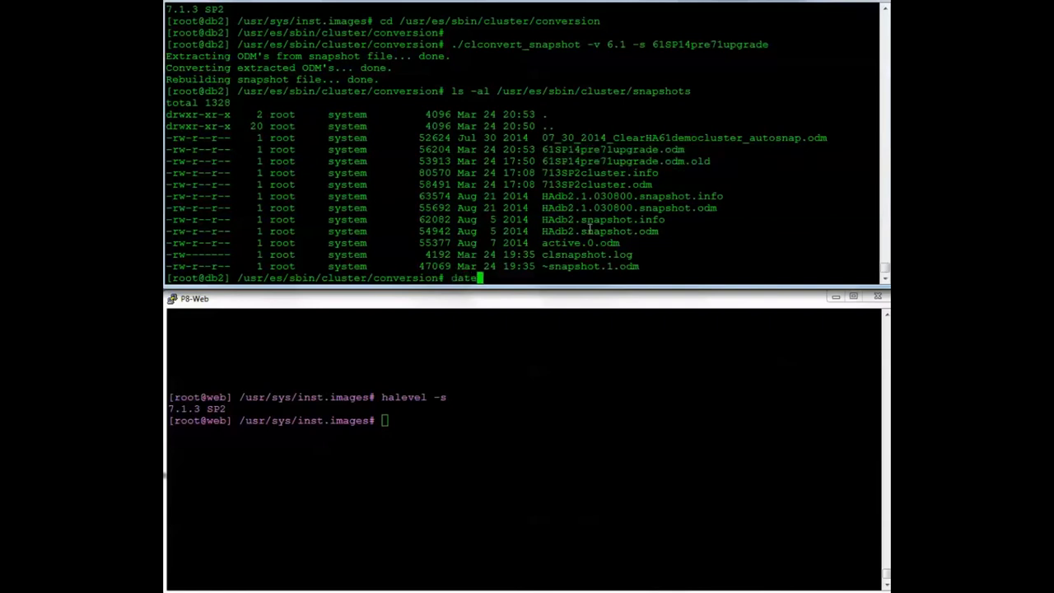
key("Return")
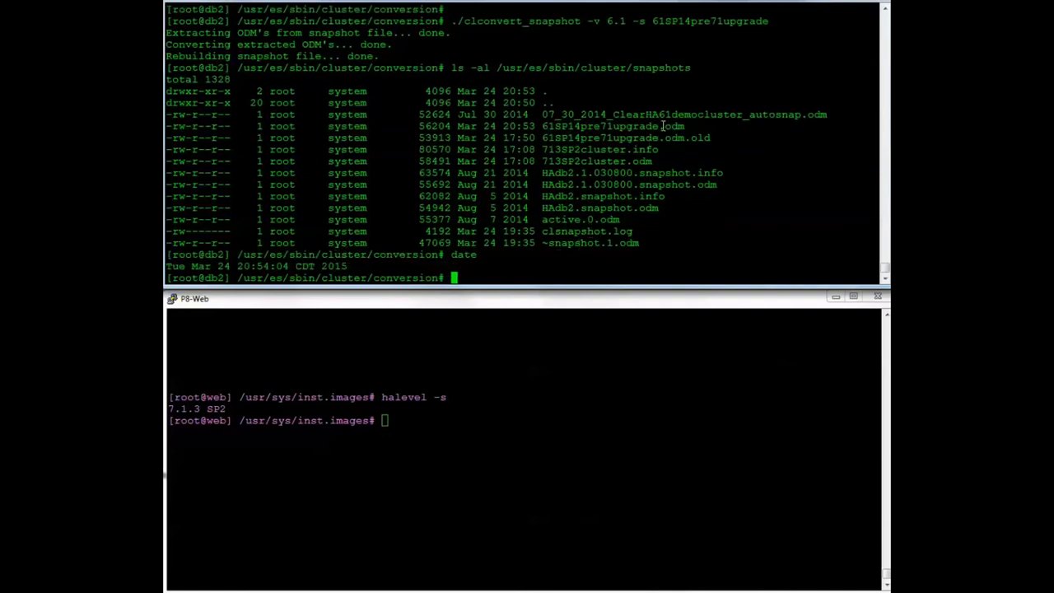
double_click(613, 126)
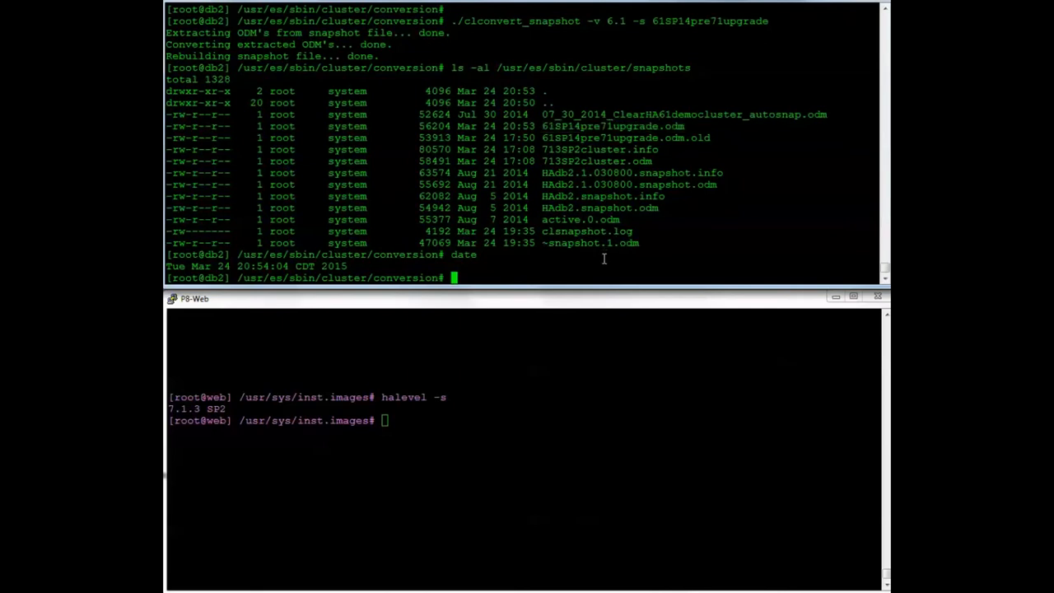
Step: Restore the 61SP14pre71upgrade snapshot from smitty hacmp, confirming the warning
type("smitty")
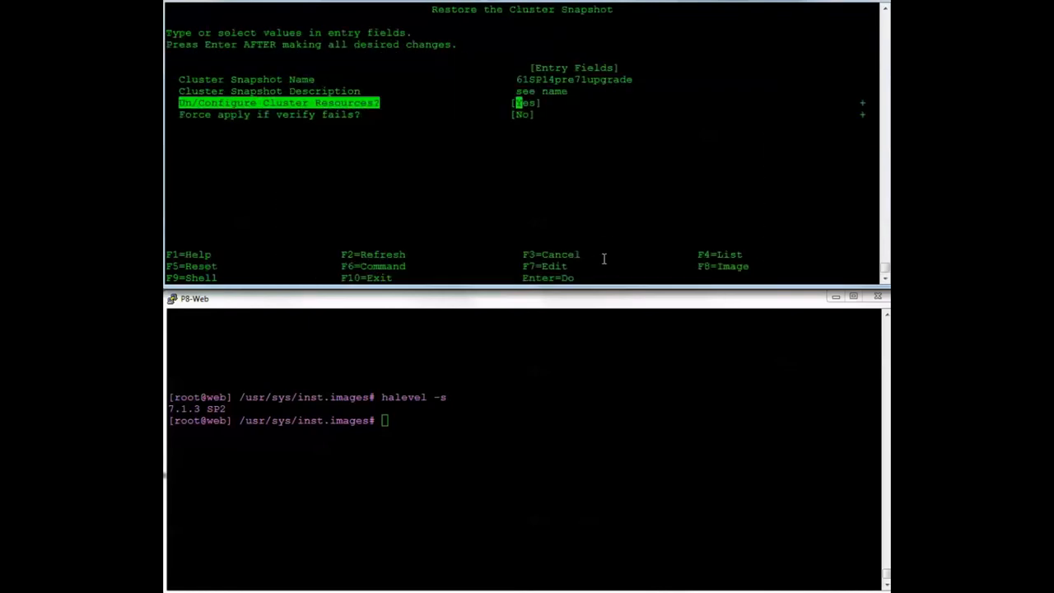
key("Enter")
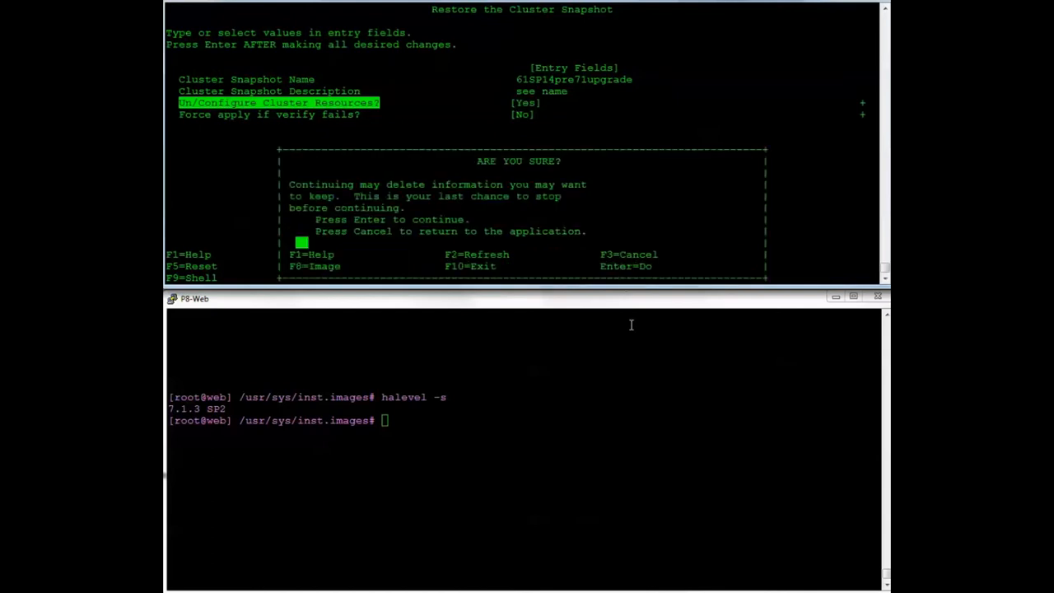
key("enter")
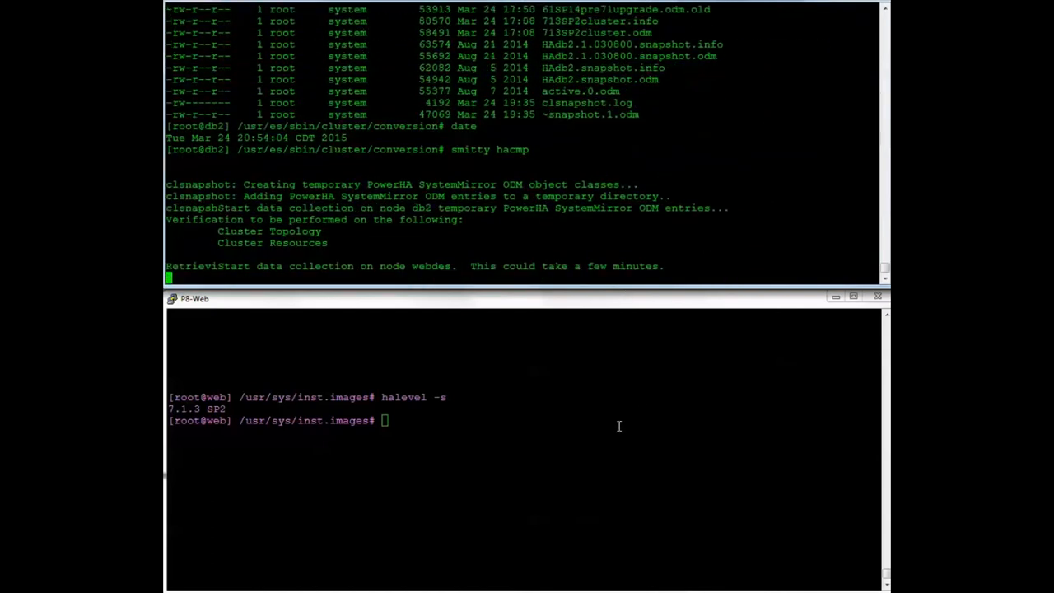
Step: On web, rerun lspv until hdisk1 shows caavg_private, then check interfaces with lscluster -i
type("lspv")
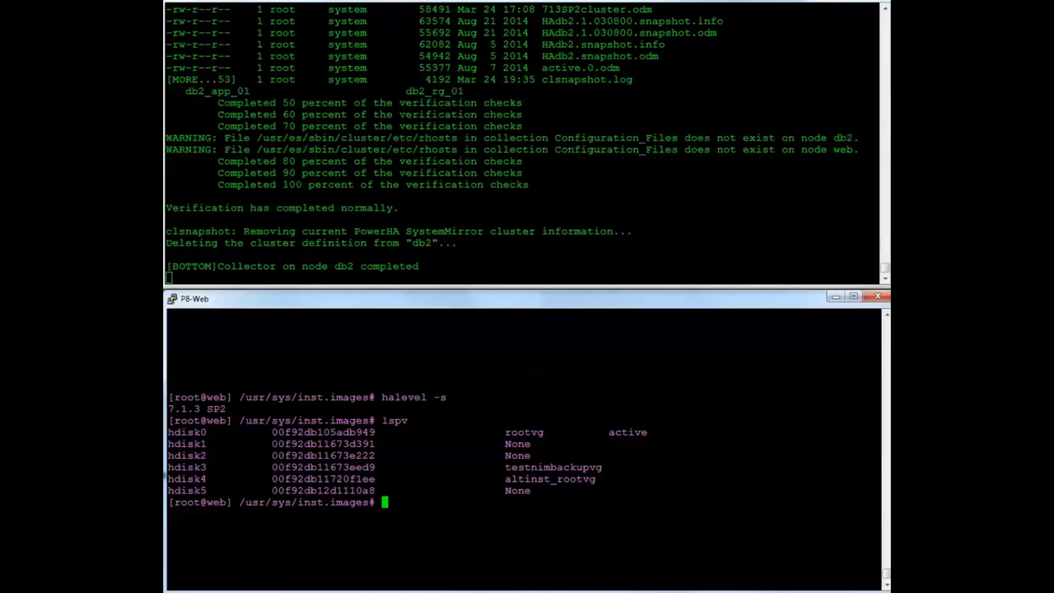
mouse_move(670, 253)
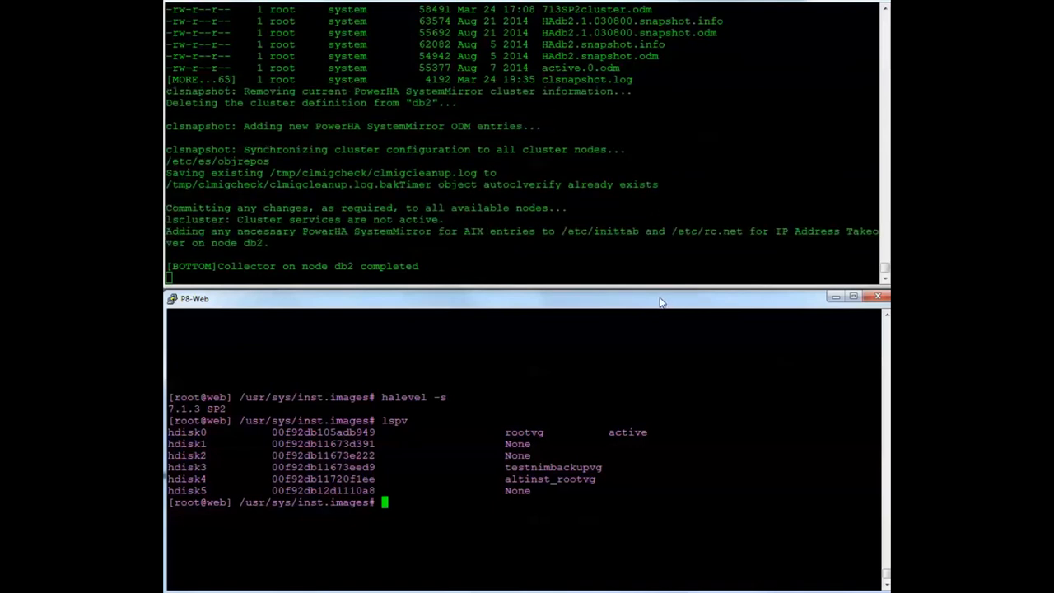
type("r")
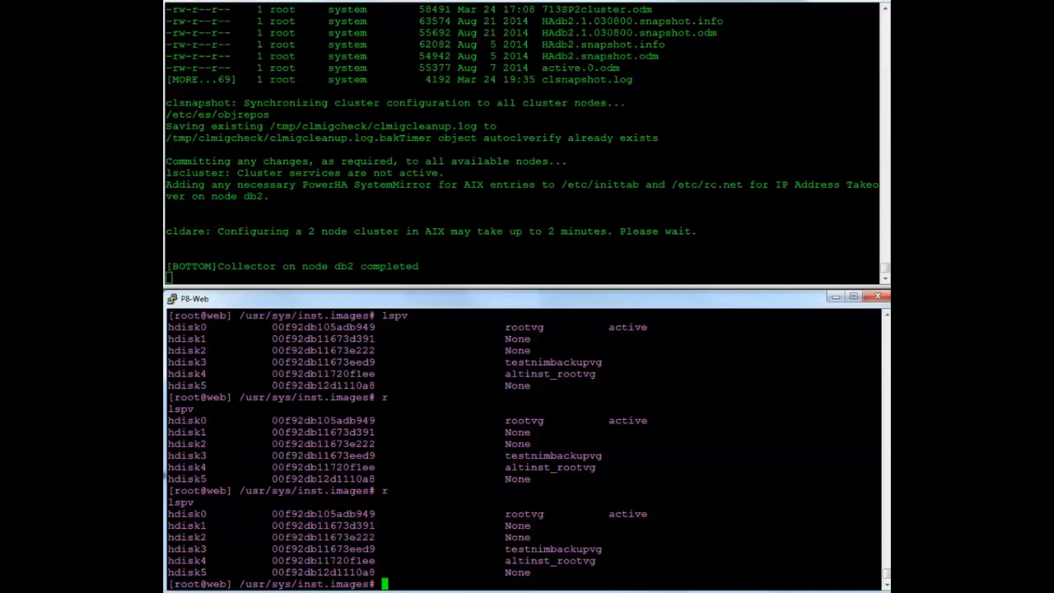
mouse_move(714, 569)
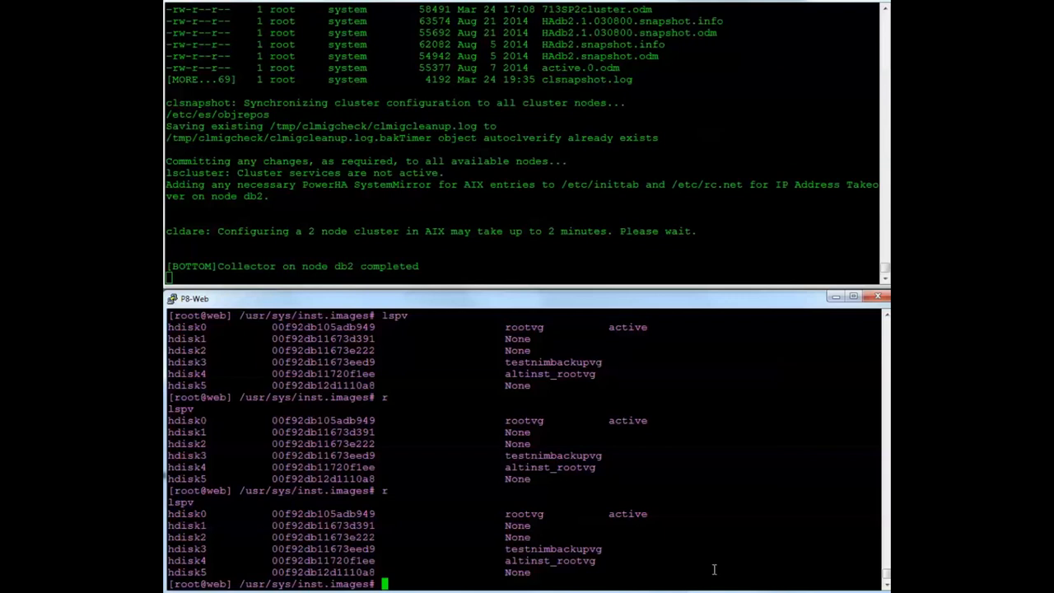
mouse_move(651, 294)
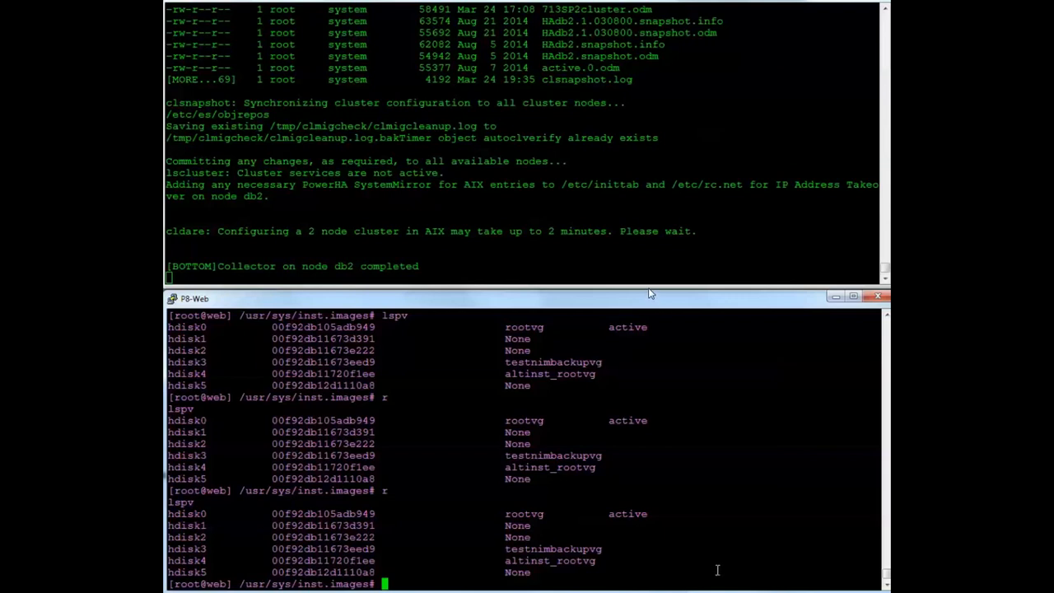
mouse_move(650, 282)
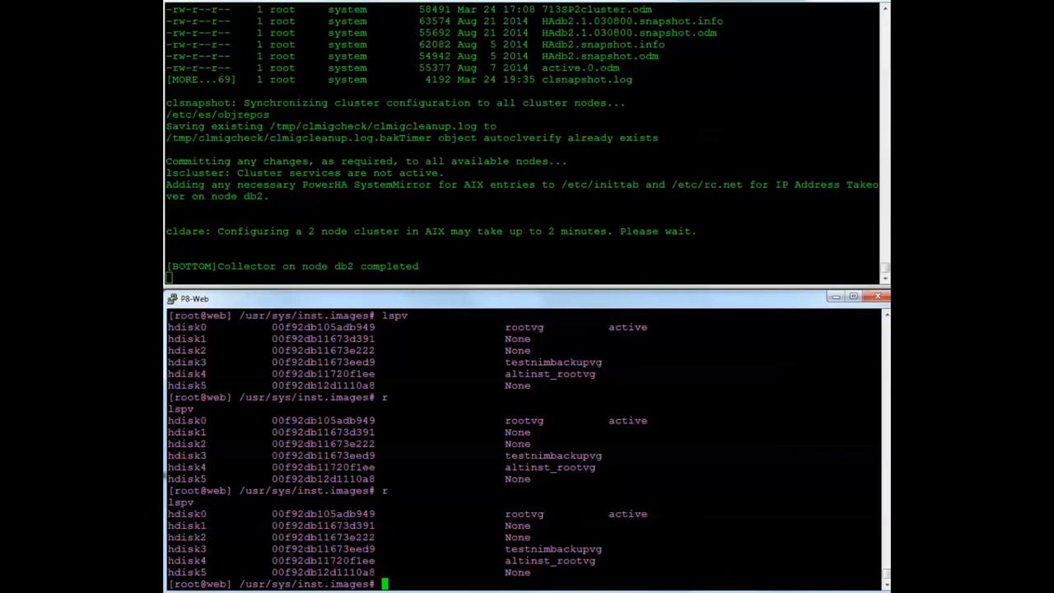
type("r")
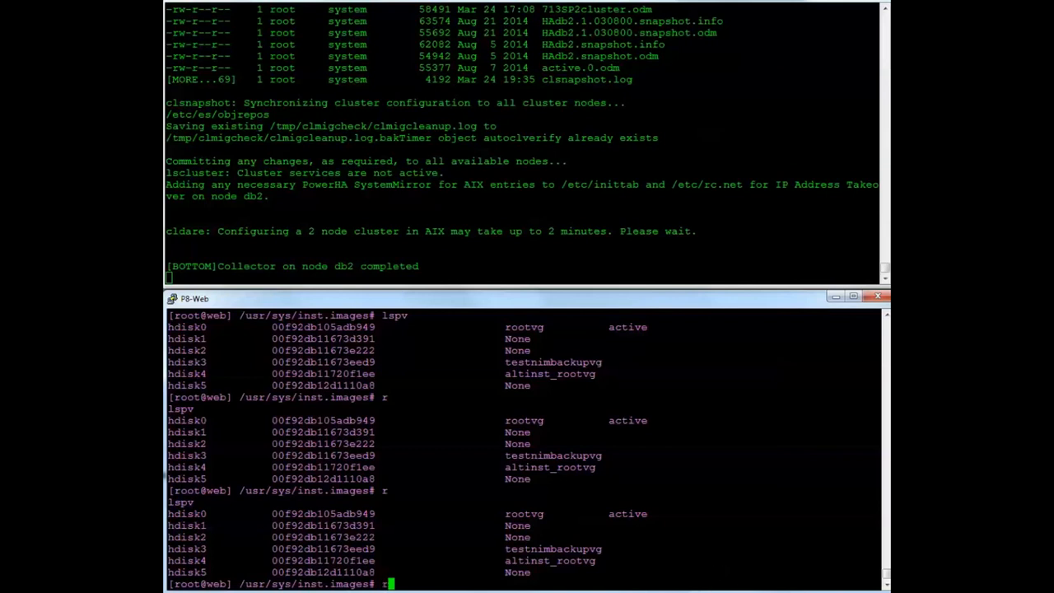
key("Return")
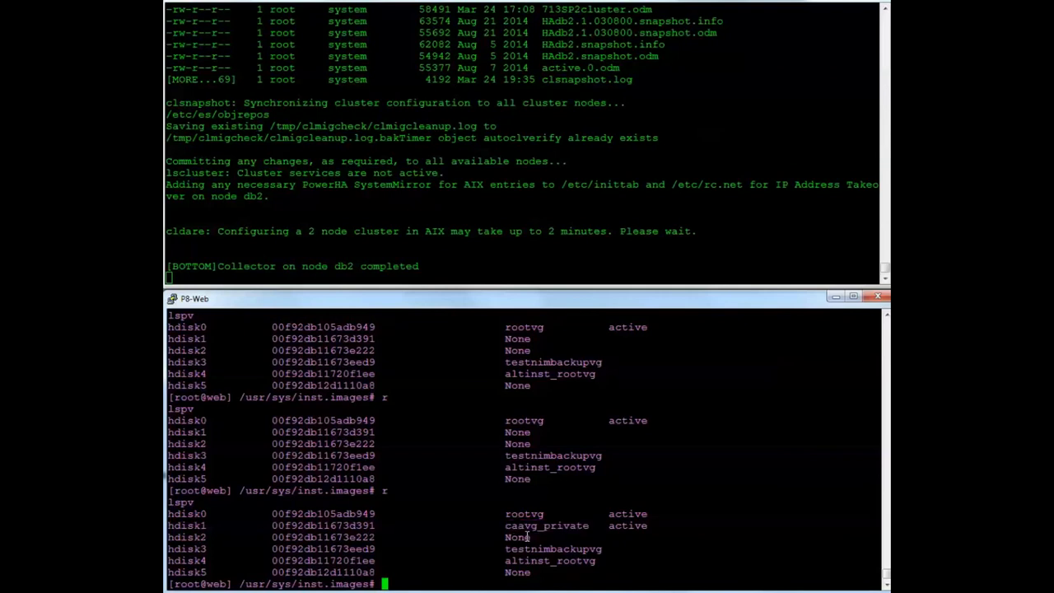
type("lscluster")
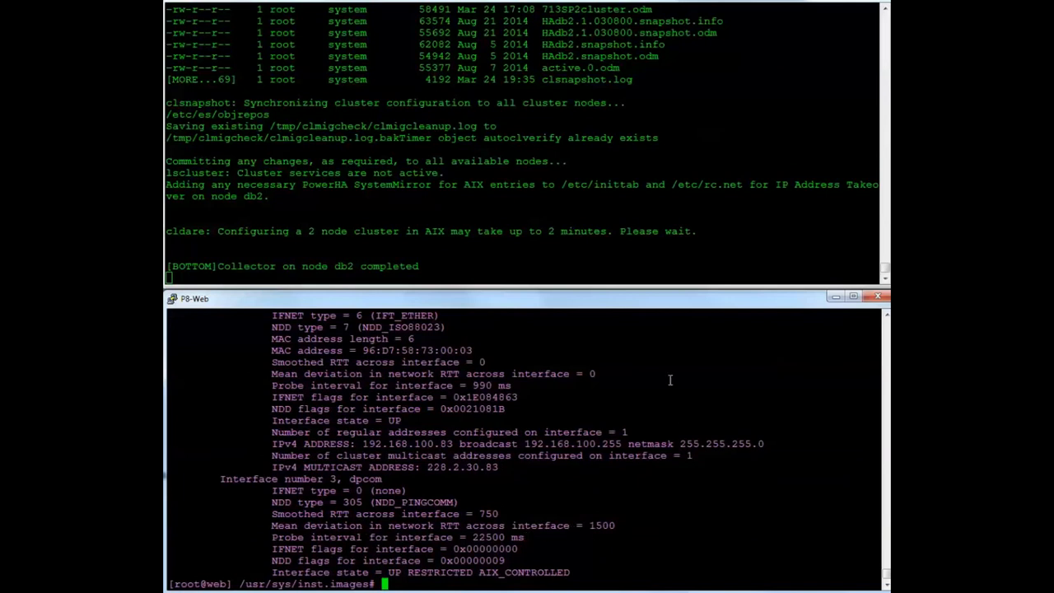
mouse_move(662, 342)
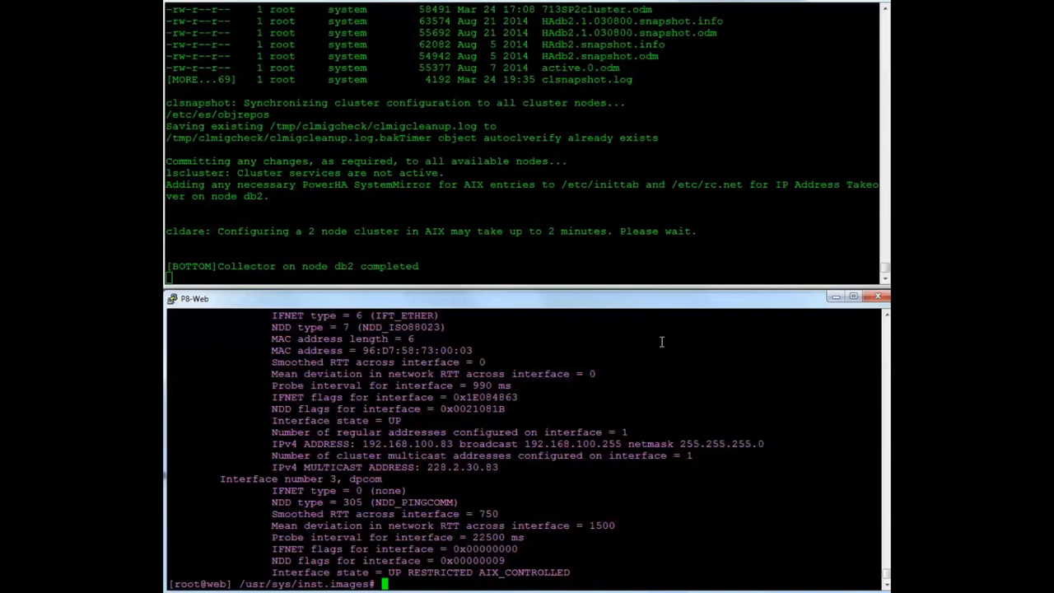
mouse_move(736, 480)
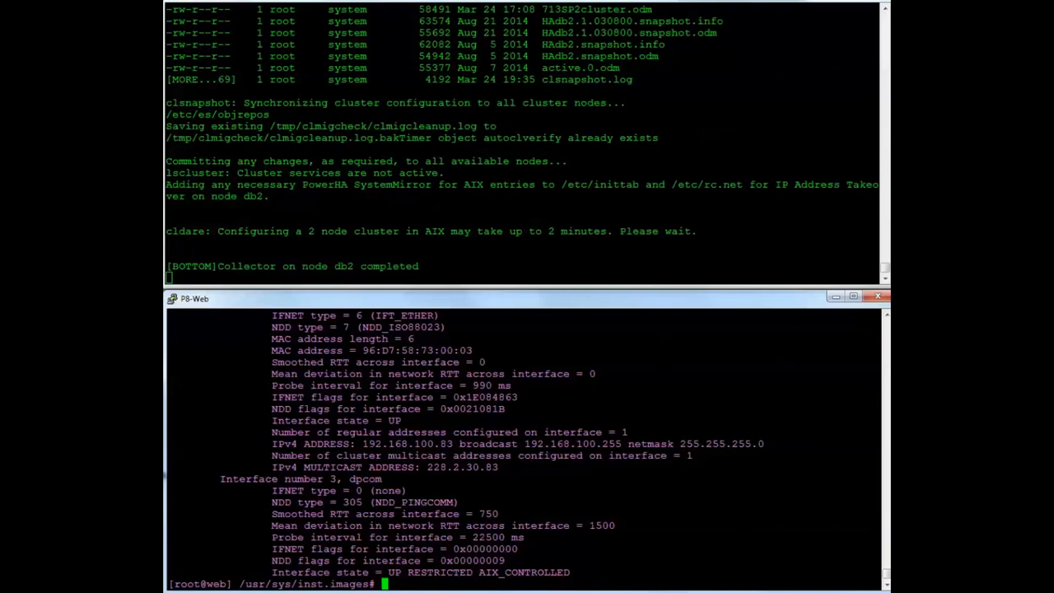
mouse_move(639, 242)
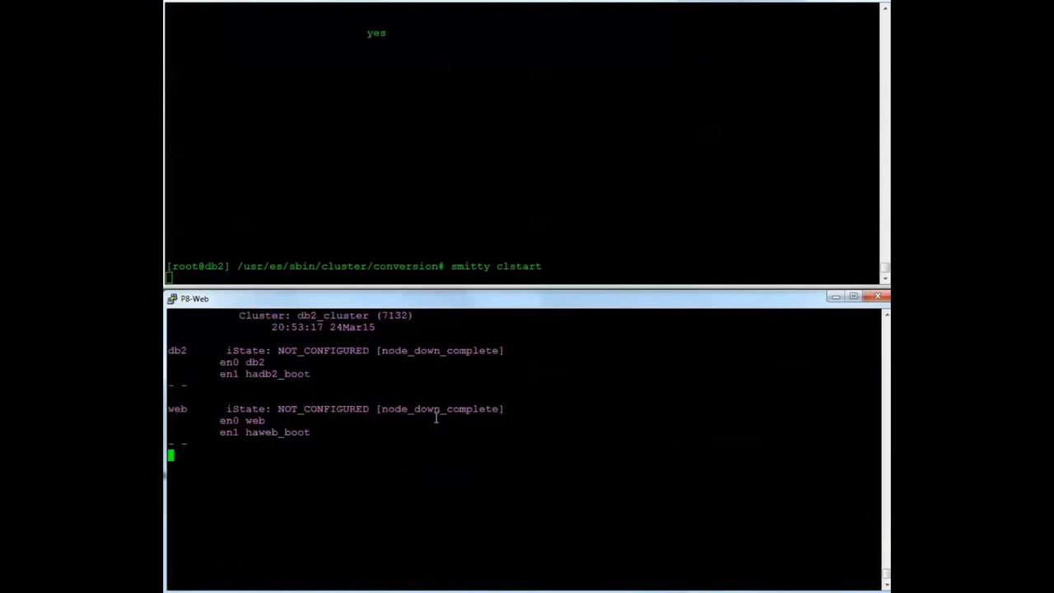
mouse_move(286, 363)
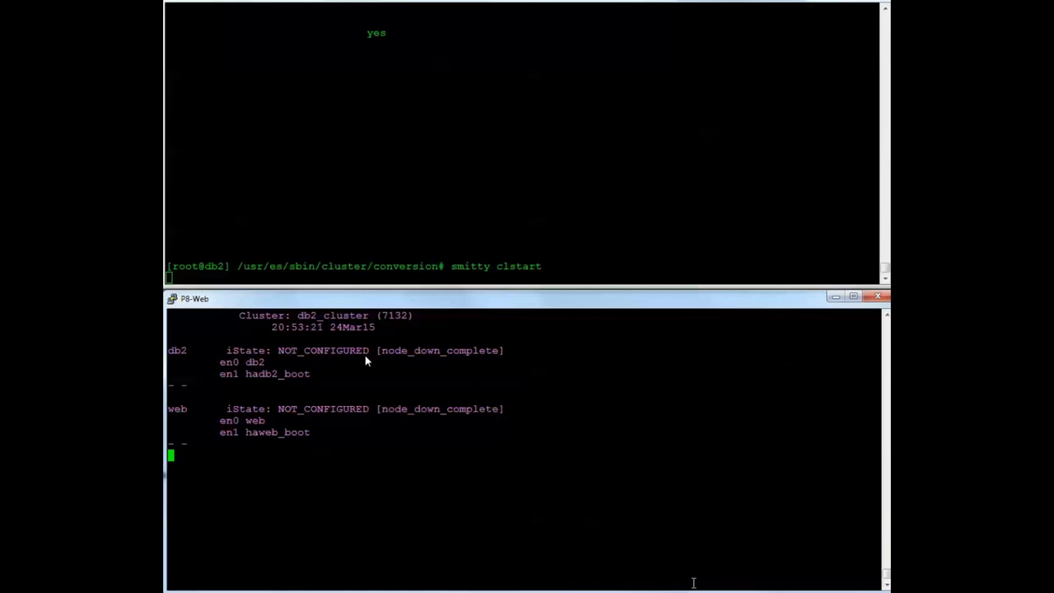
mouse_move(282, 389)
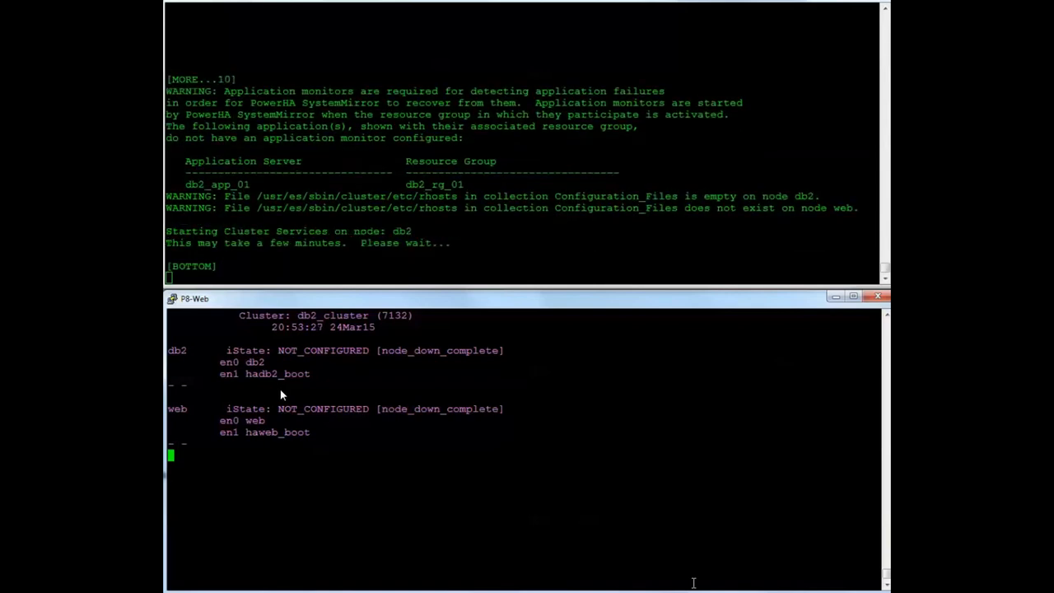
mouse_move(321, 369)
type("netstat -i")
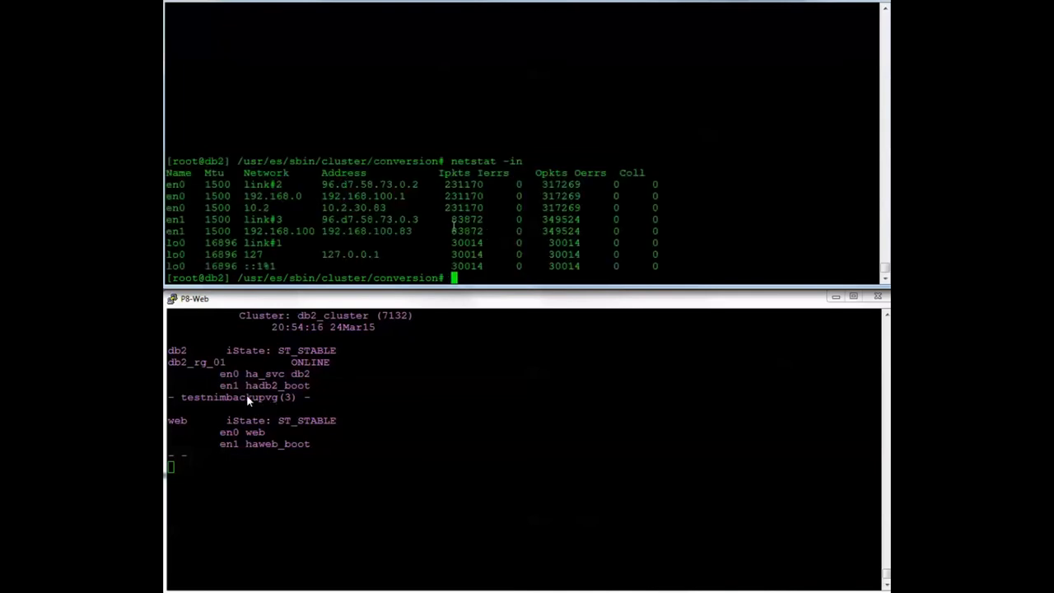
Step: Check ha_svc on db2 en0, and caavg_private and testnimbackupvg on both nodes
type("netstat -i")
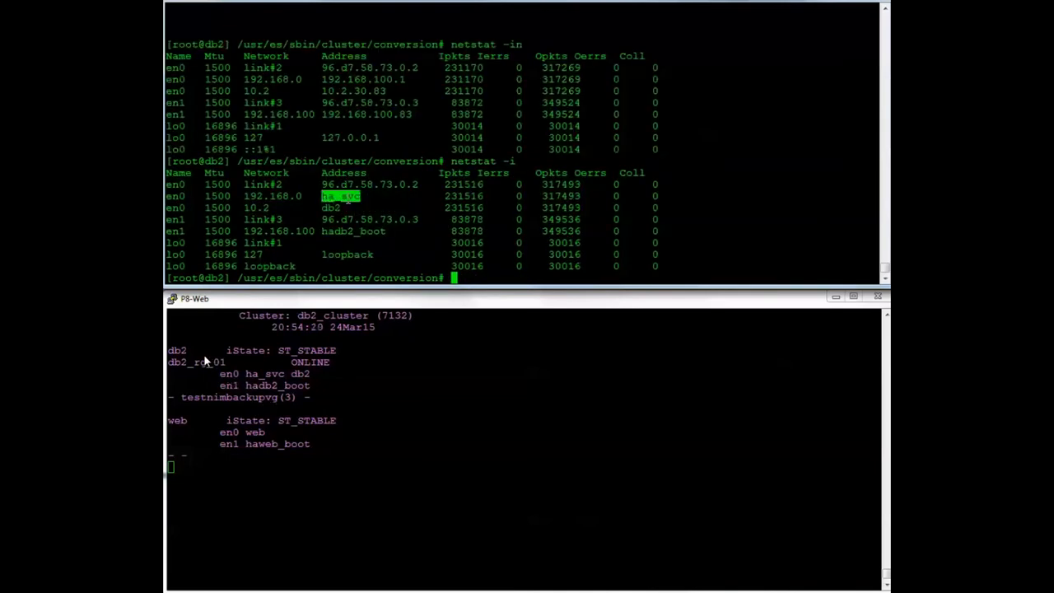
type("ls")
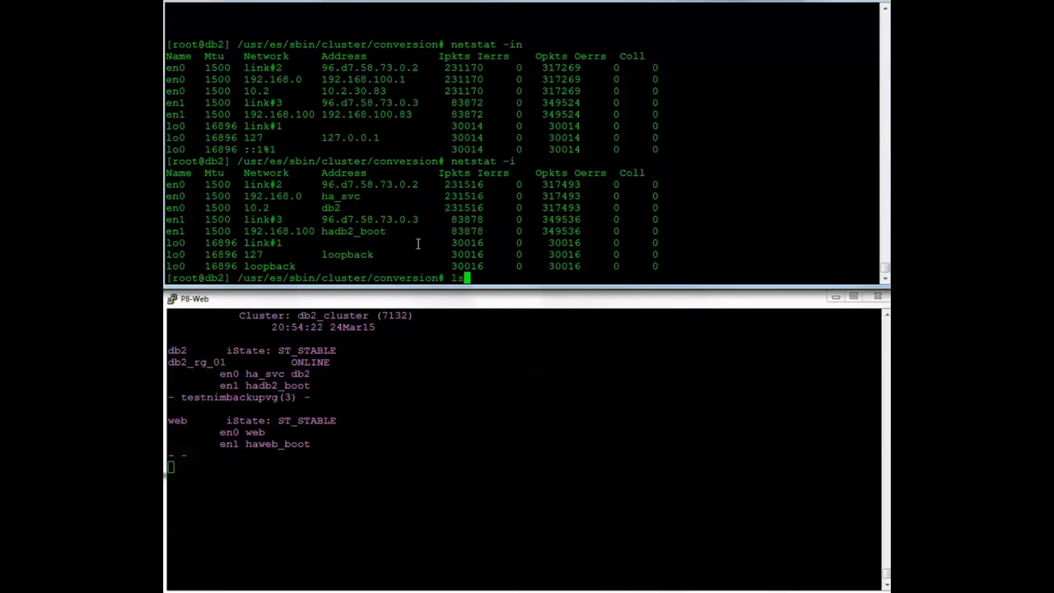
type("lsvg")
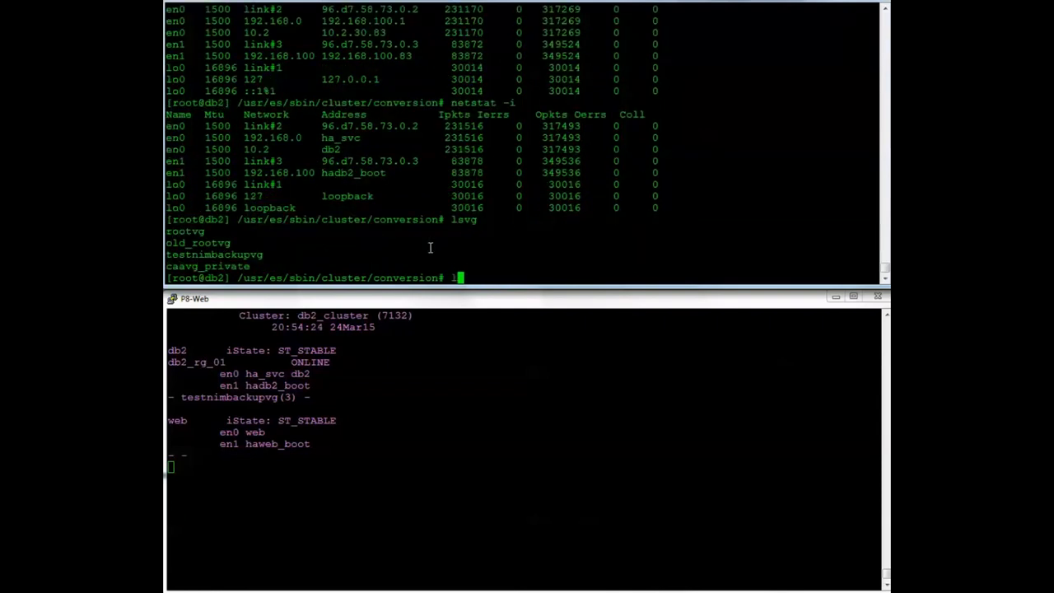
type("lspv")
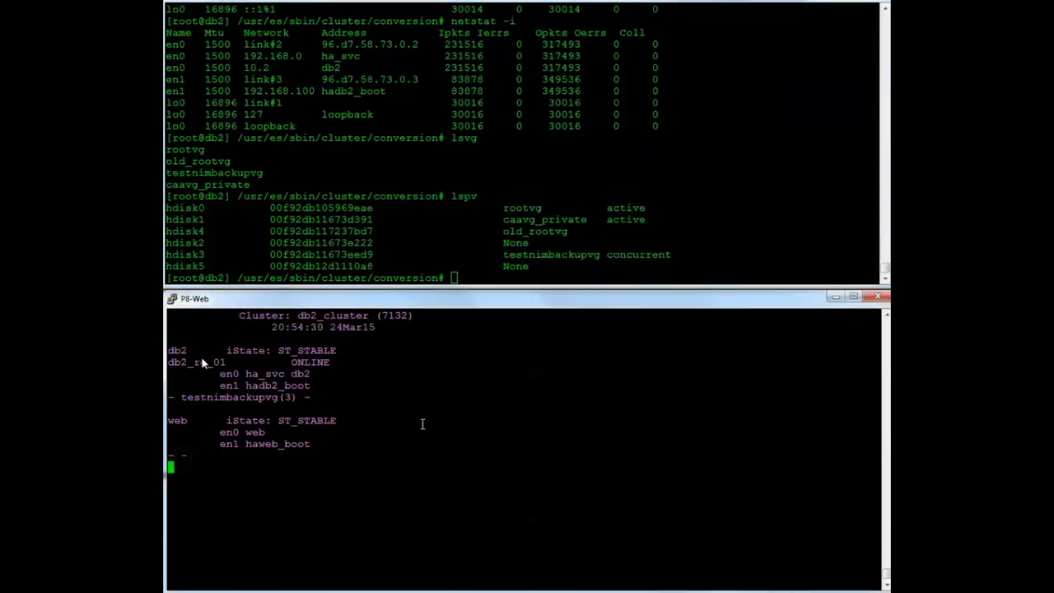
type("lspv")
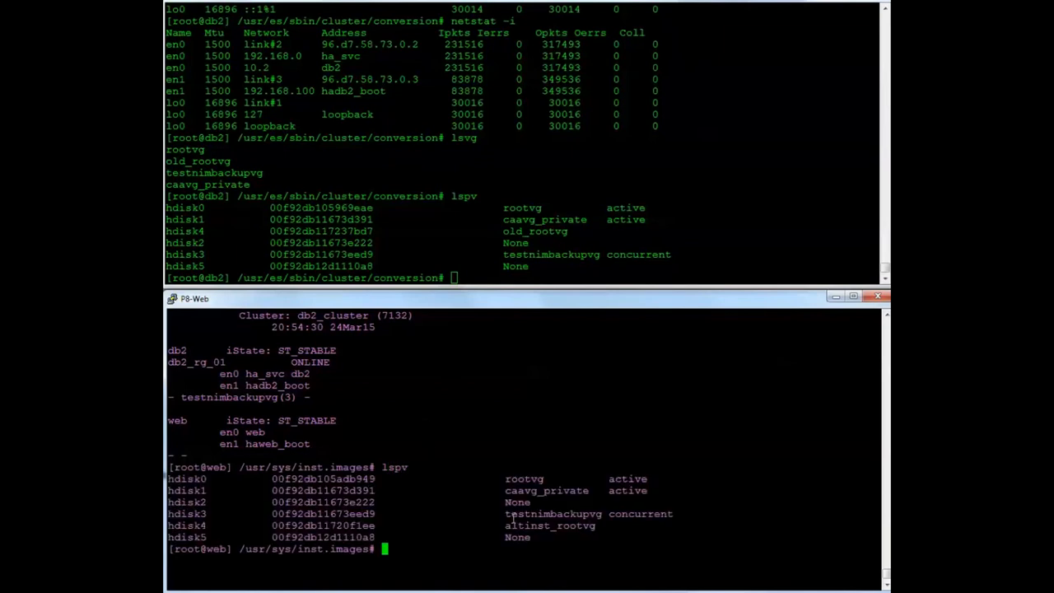